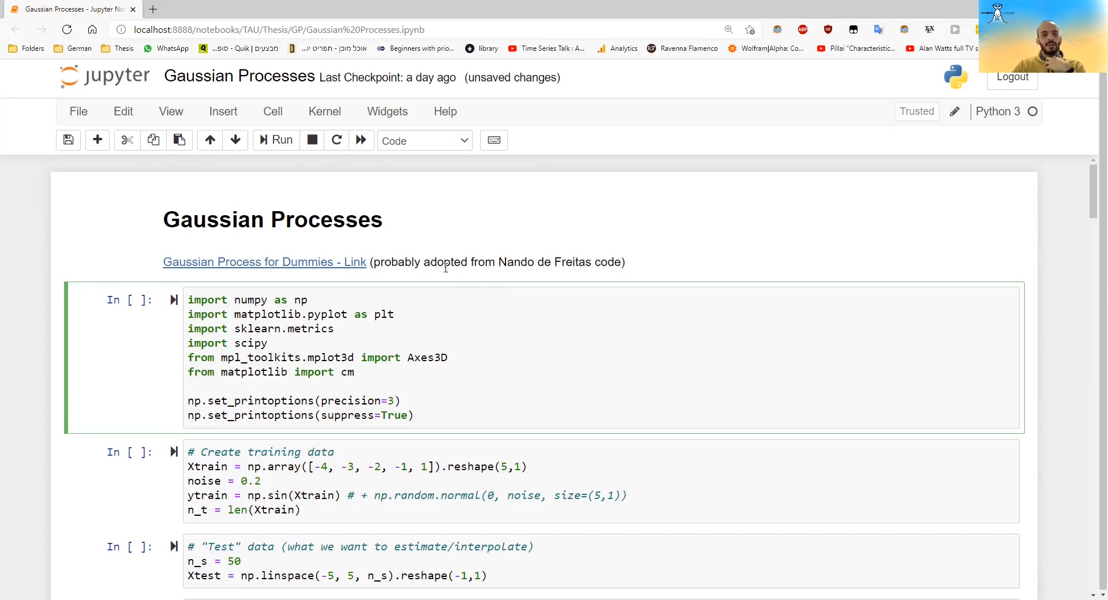
mouse_move(500, 255)
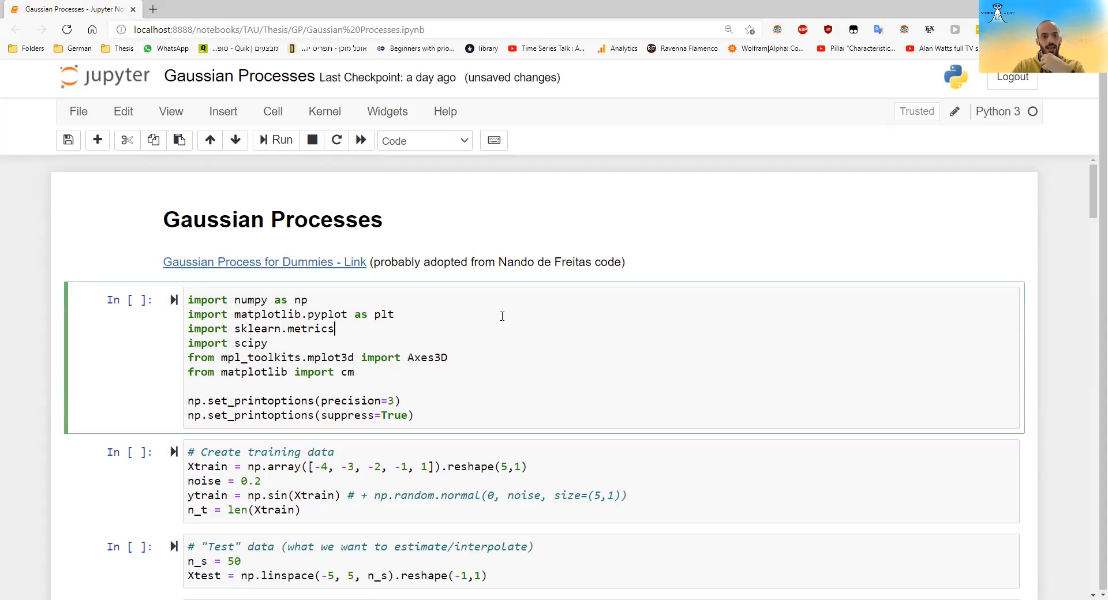
Run the imports cell, then the training-data and test-data cells (In [2], In [3])
click(275, 139)
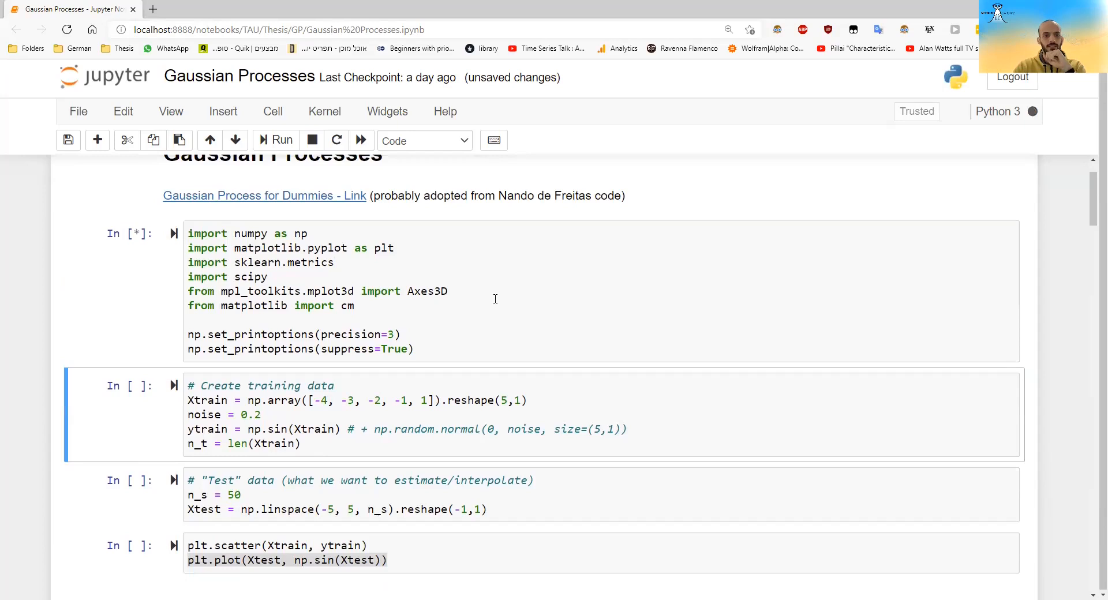
scroll(down, 3)
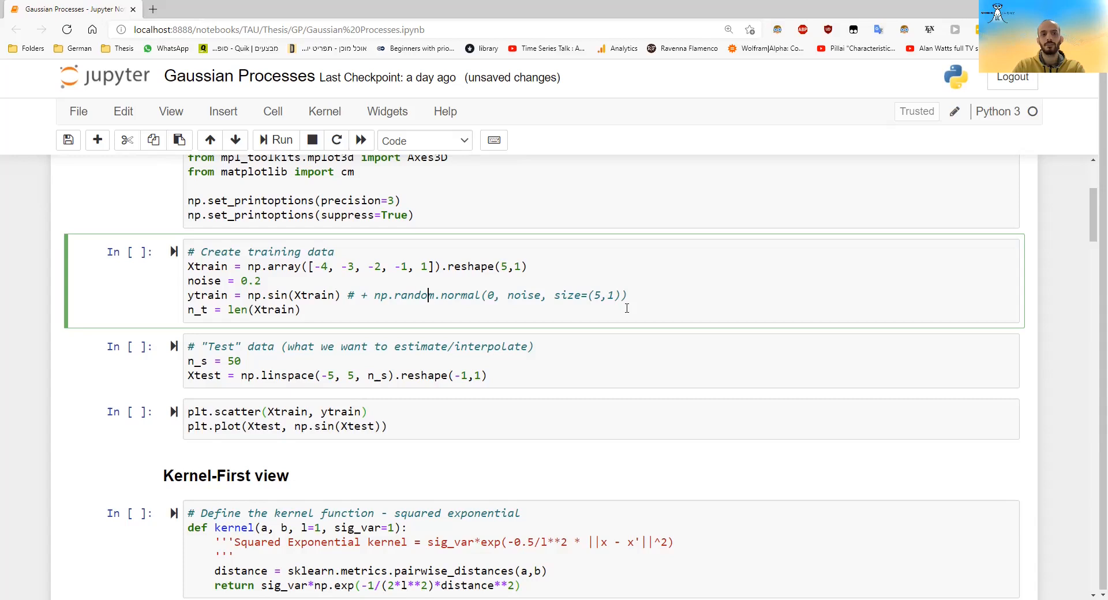
click(281, 140)
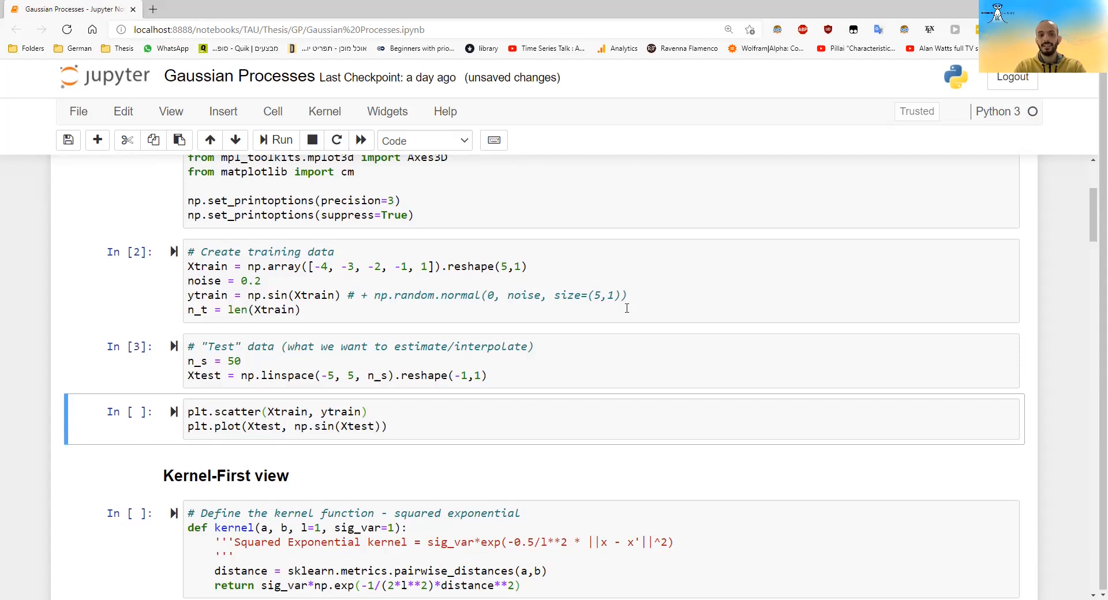
Run the plt.scatter cell to plot the five training points on the sine curve
click(280, 140)
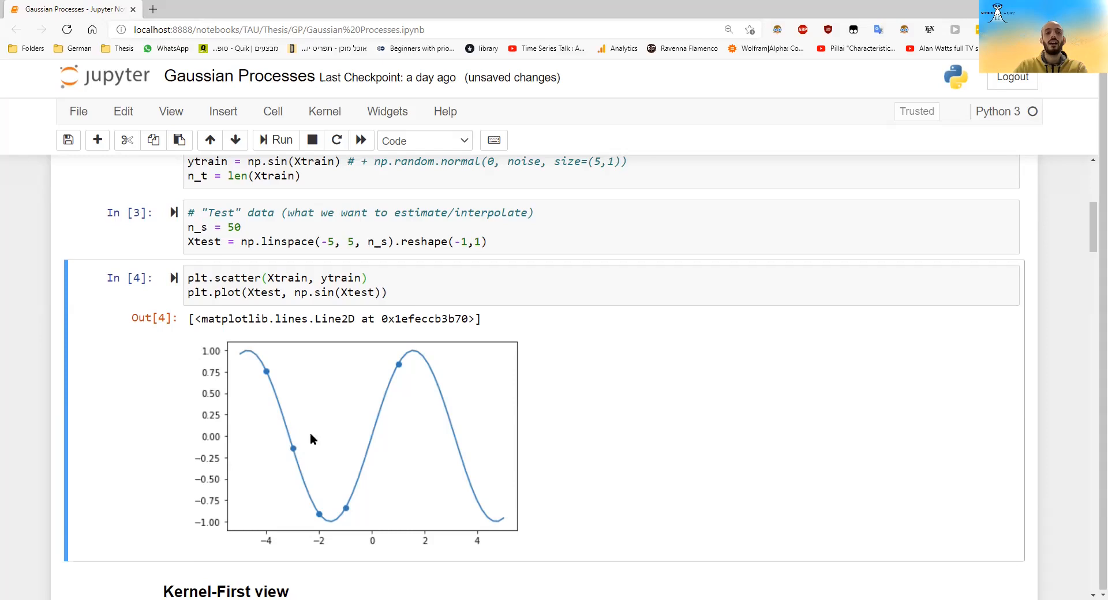
scroll(down, 3)
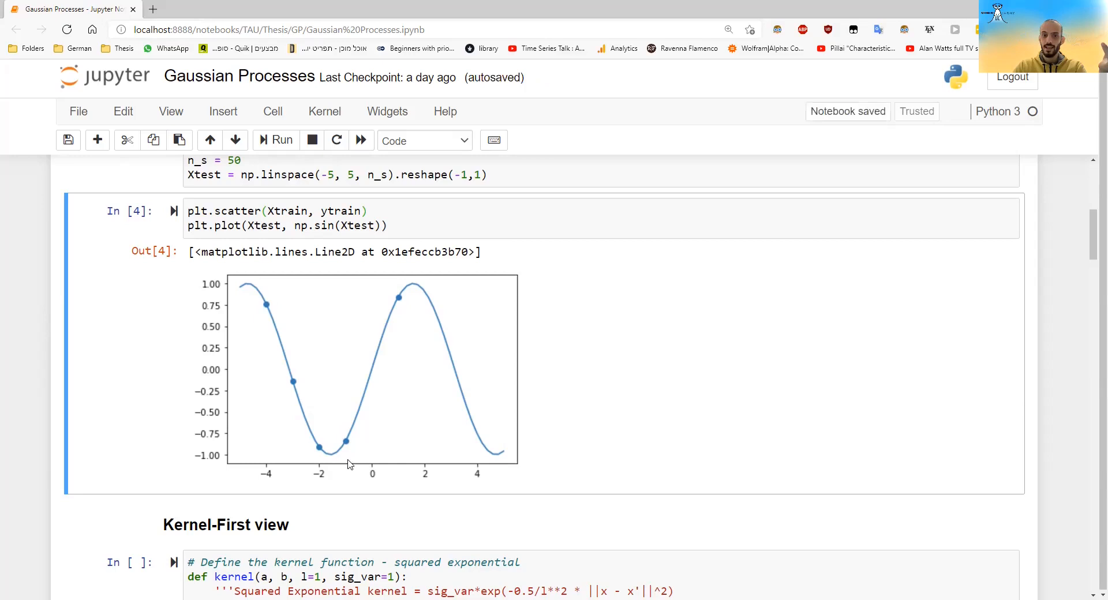
scroll(down, 3)
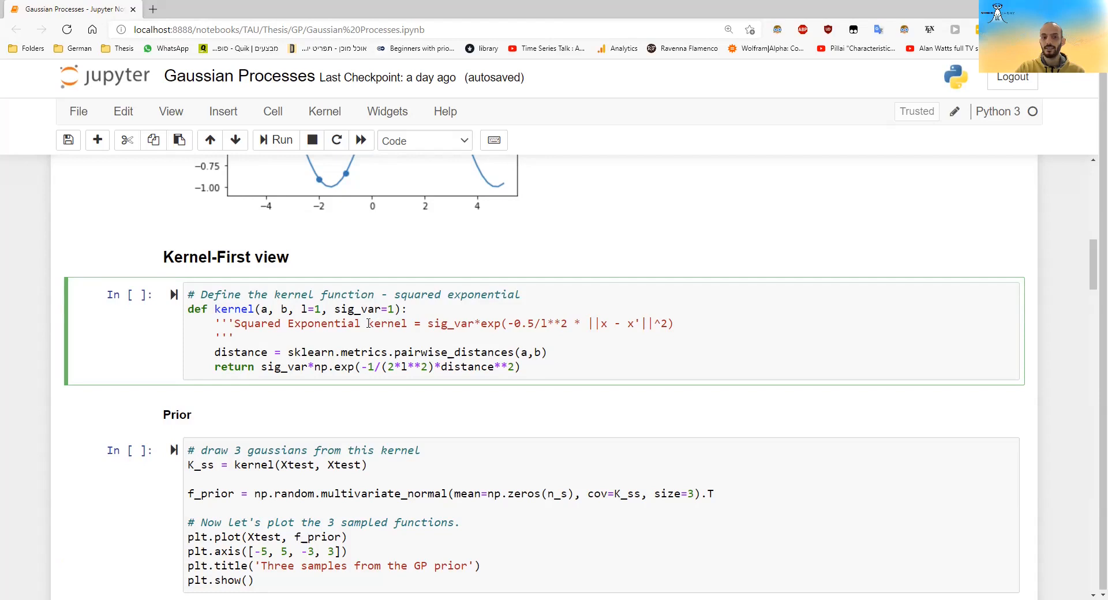
Run the squared exponential kernel definition cell under Kernel-First view as In [5]
click(226, 338)
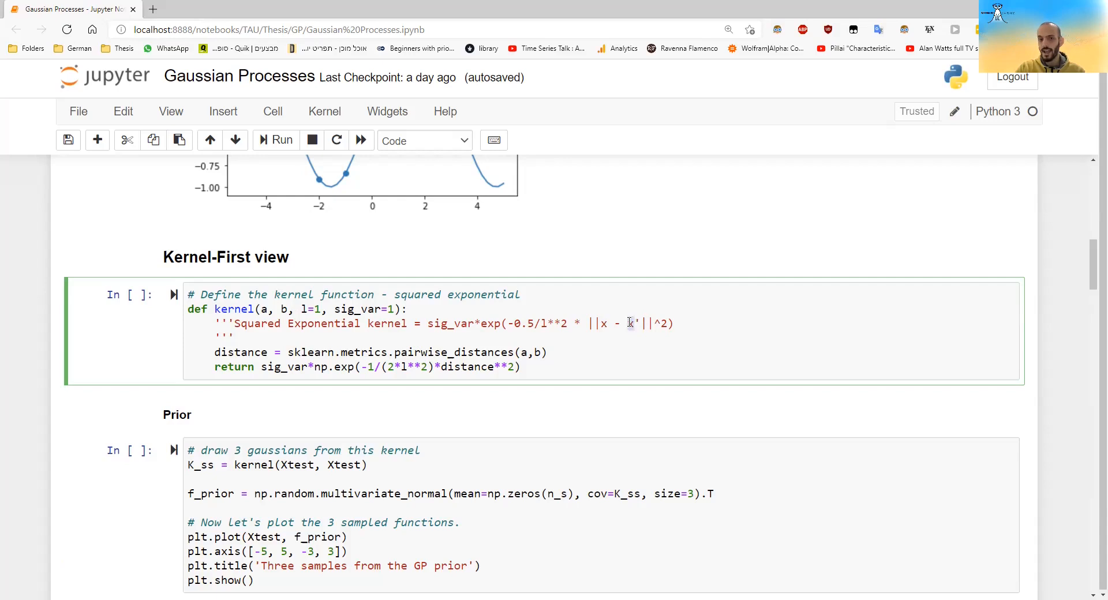
text(')
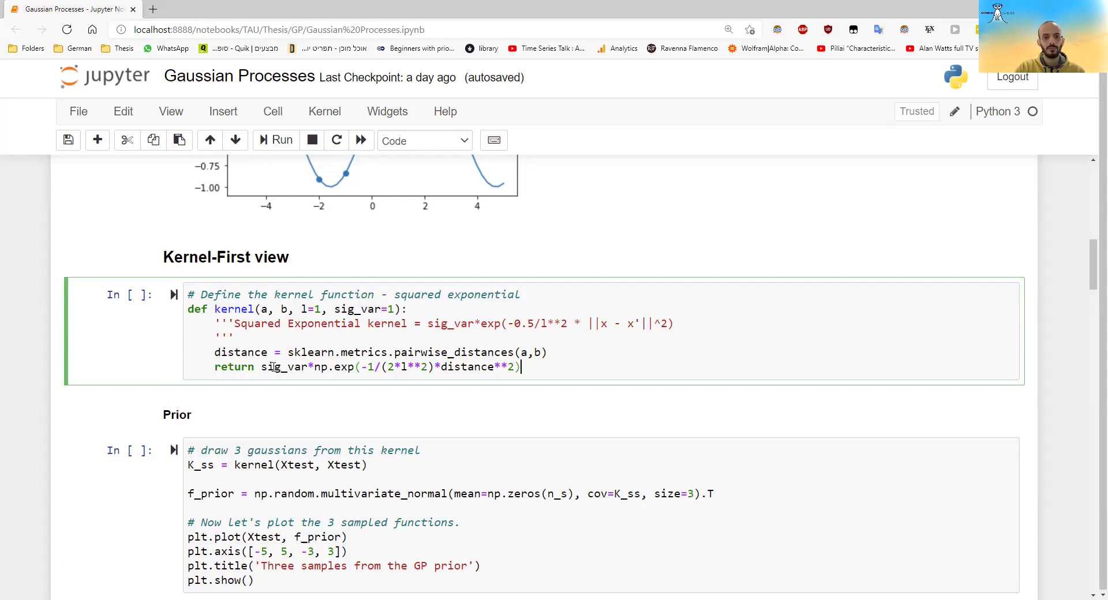
scroll(down, 3)
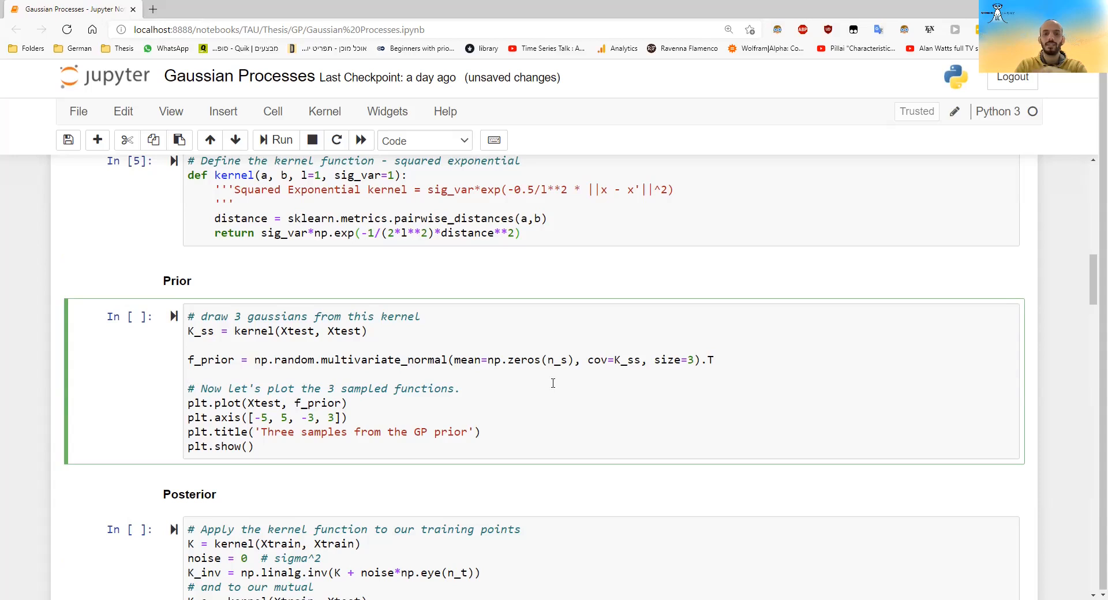
Run the prior sampling cell twice to redraw three GP prior samples
click(276, 141)
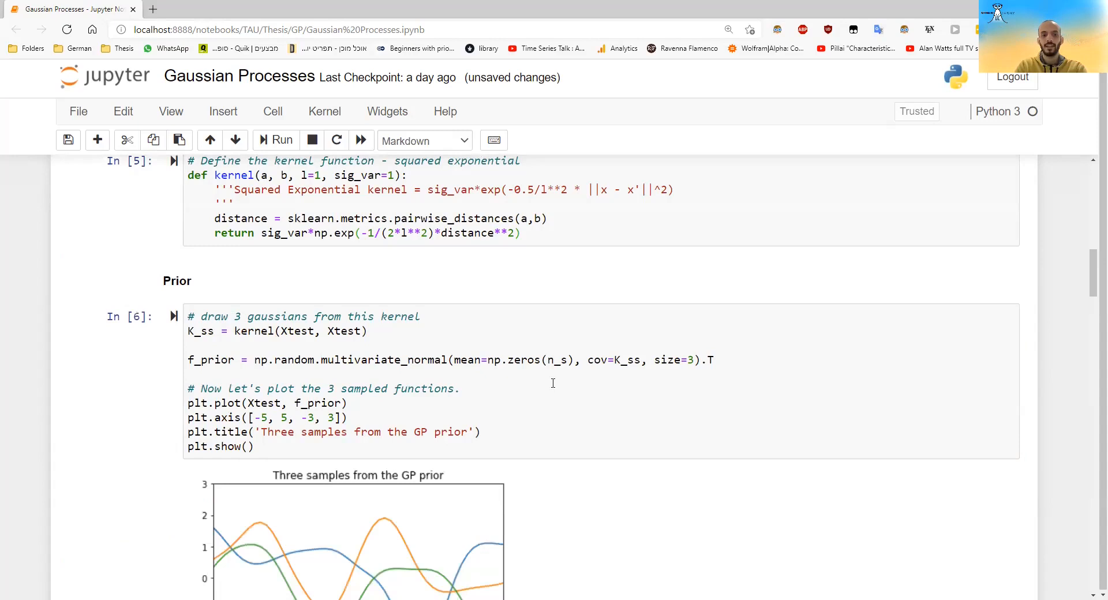
scroll(down, 3)
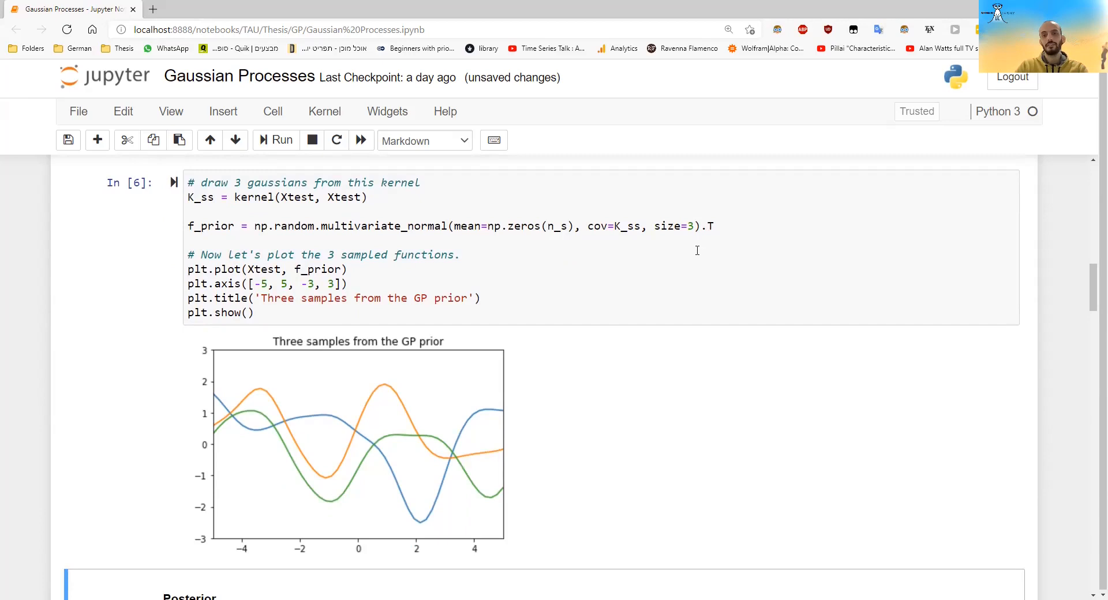
click(417, 310)
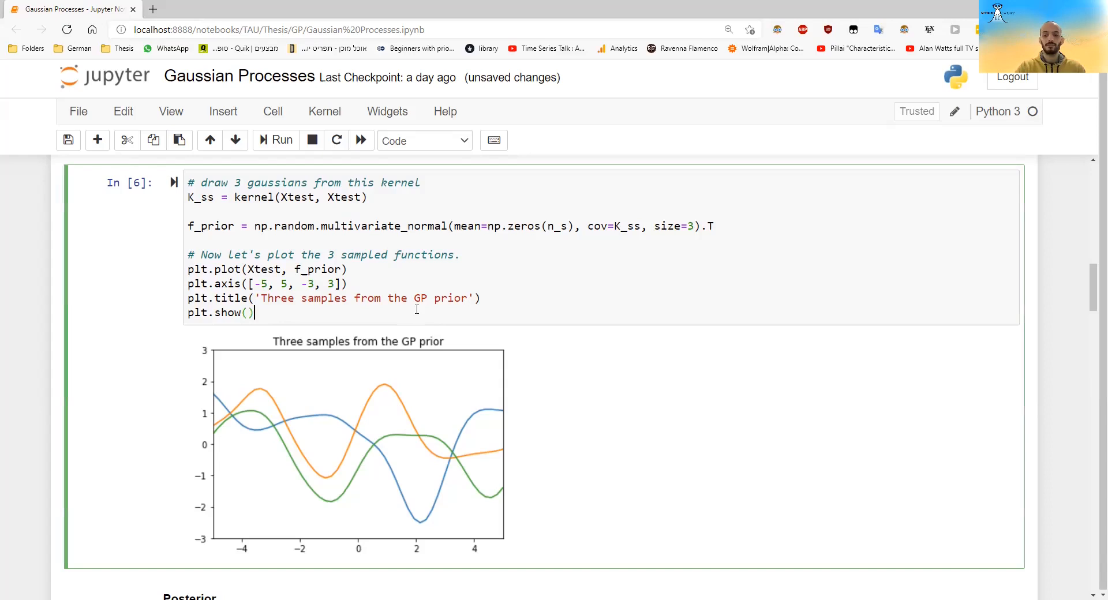
click(280, 141)
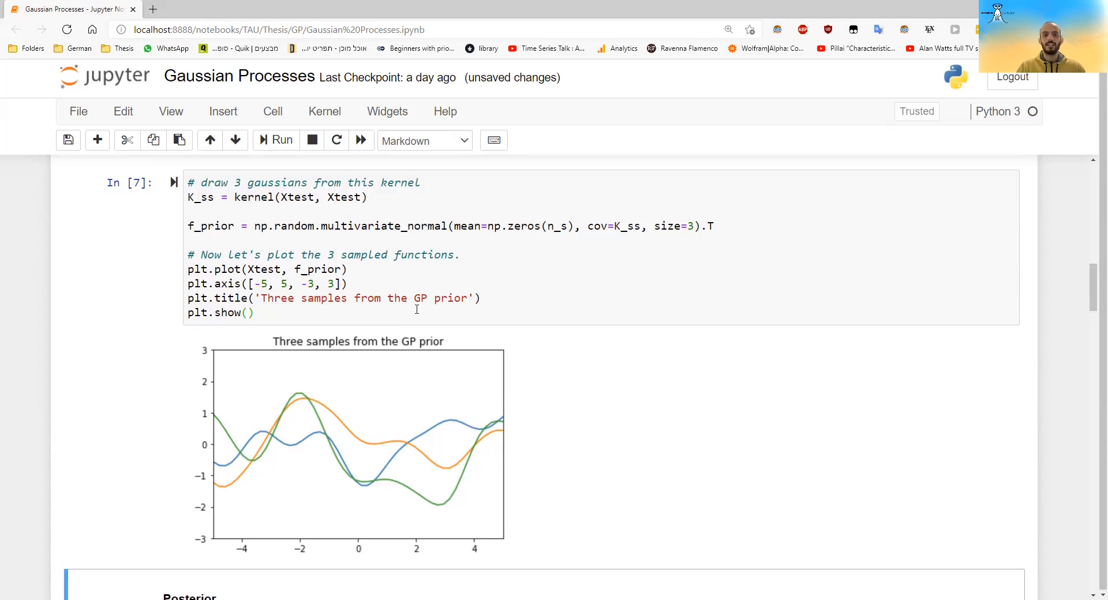
scroll(down, 3)
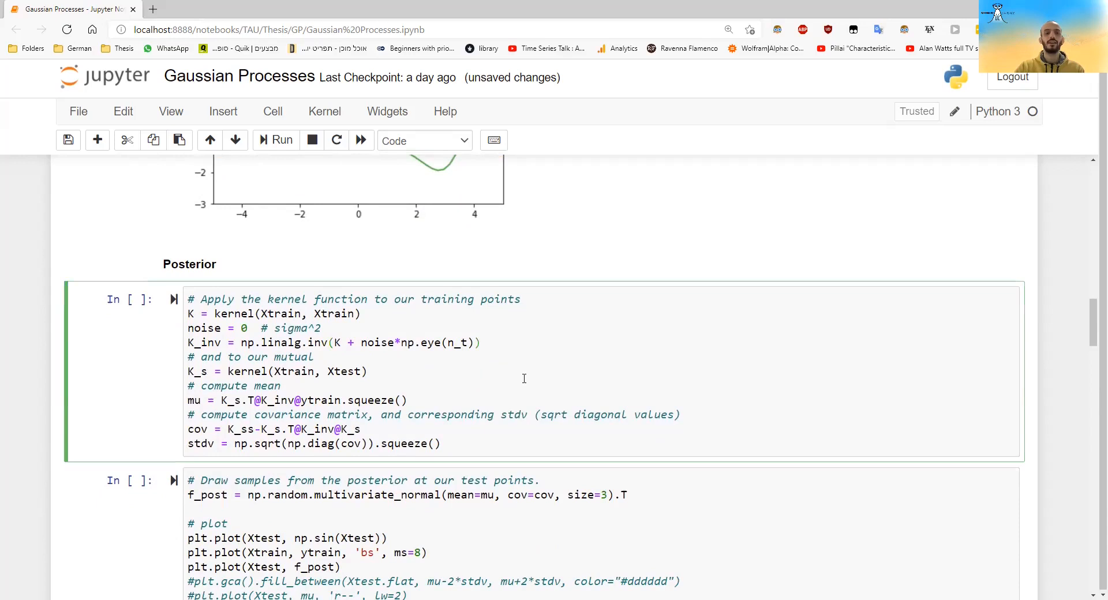
Review and run the posterior cell computing kernel inverse, mean and standard deviation
click(479, 342)
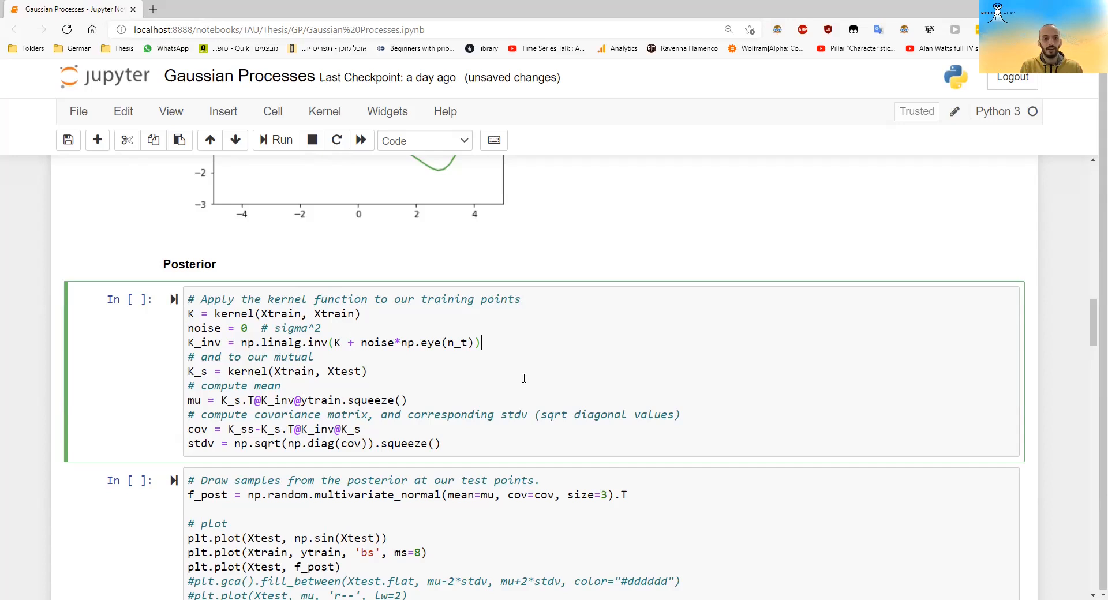
mouse_move(215, 313)
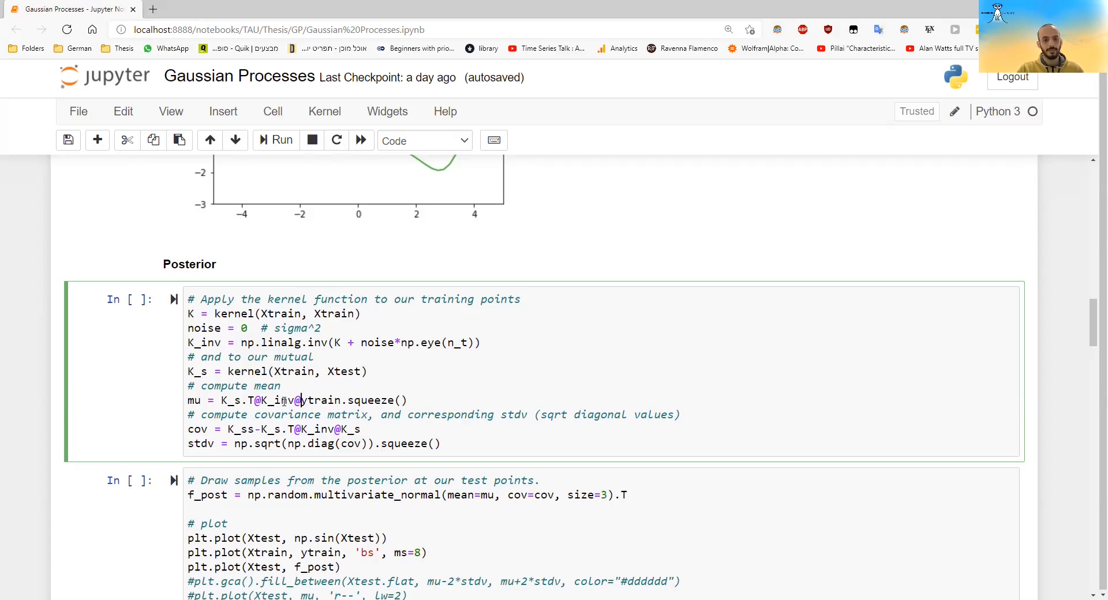
scroll(up, 3)
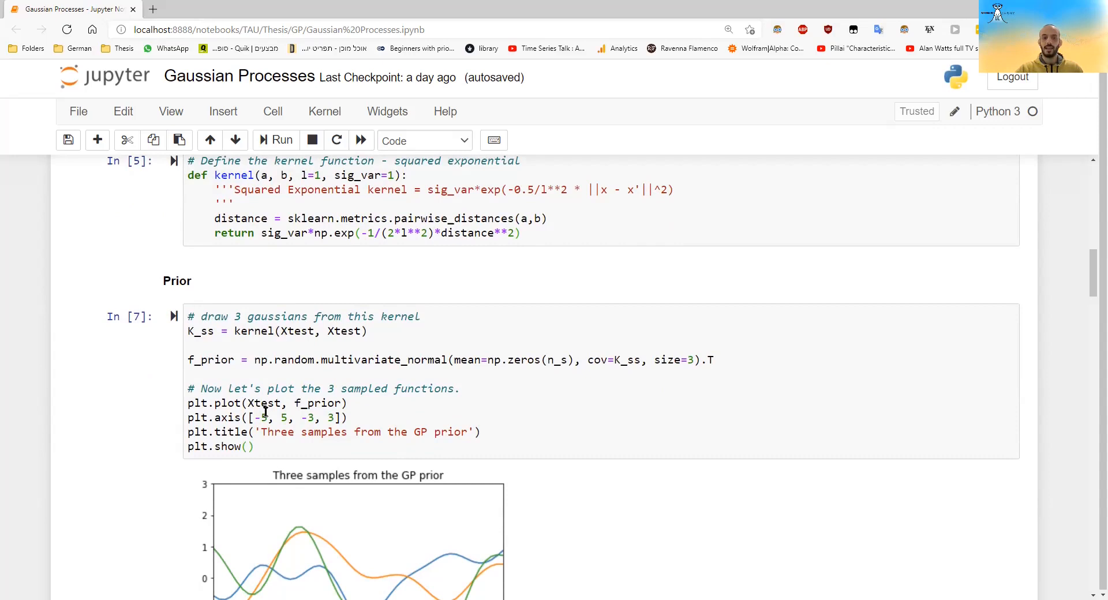
scroll(down, 3)
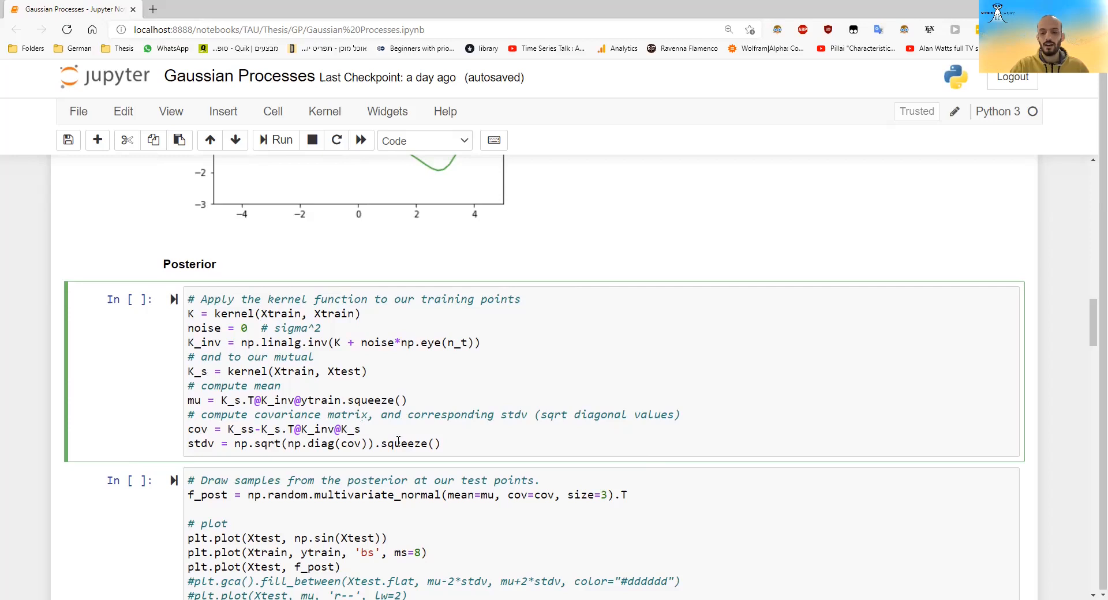
scroll(down, 3)
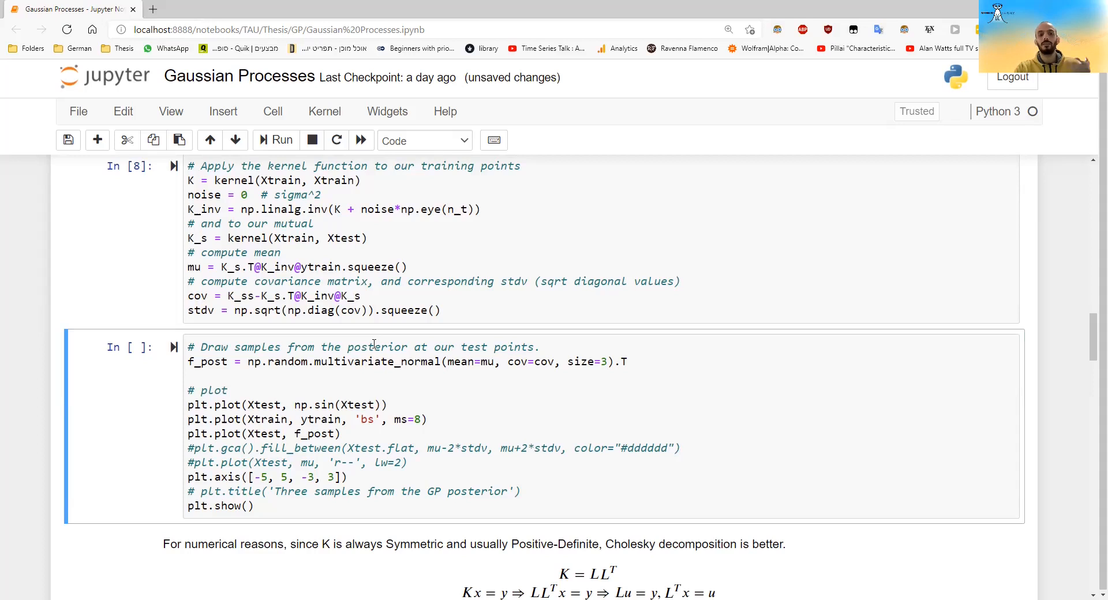
click(275, 139)
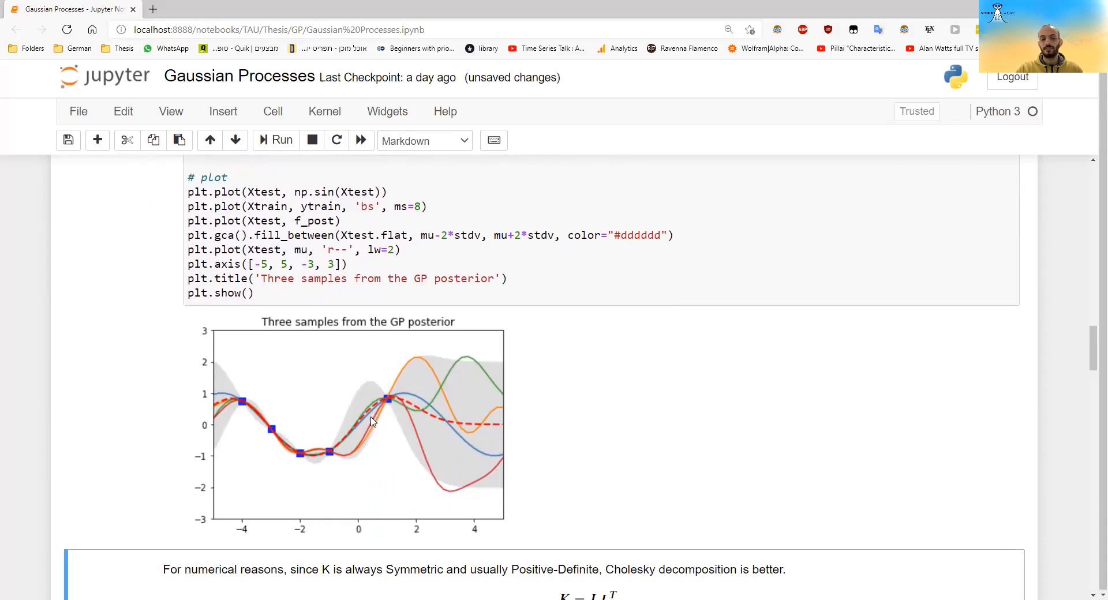
mouse_move(466, 427)
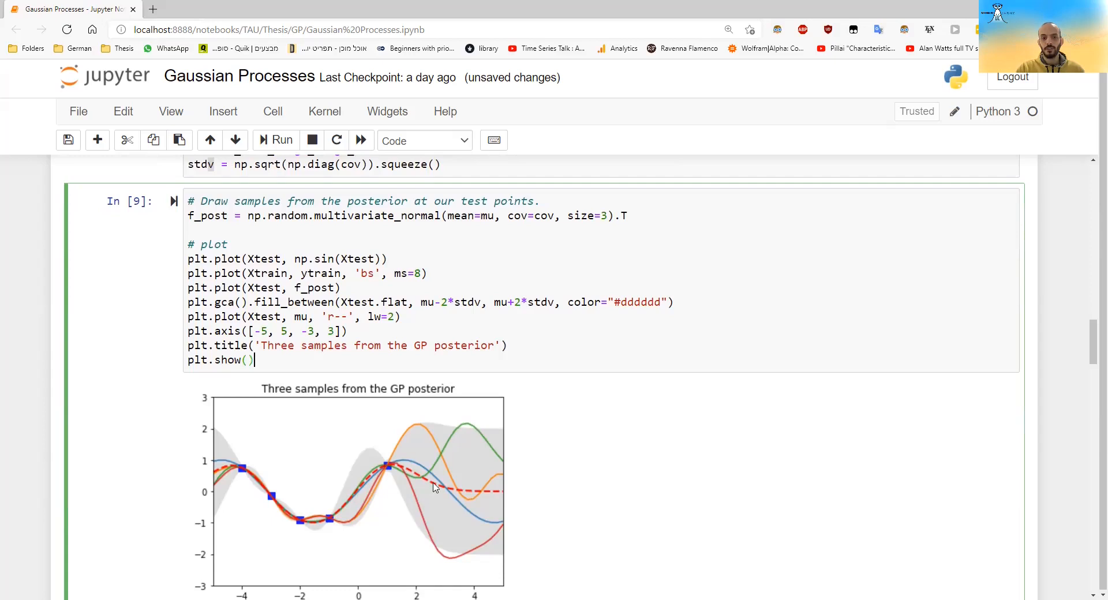
mouse_move(446, 518)
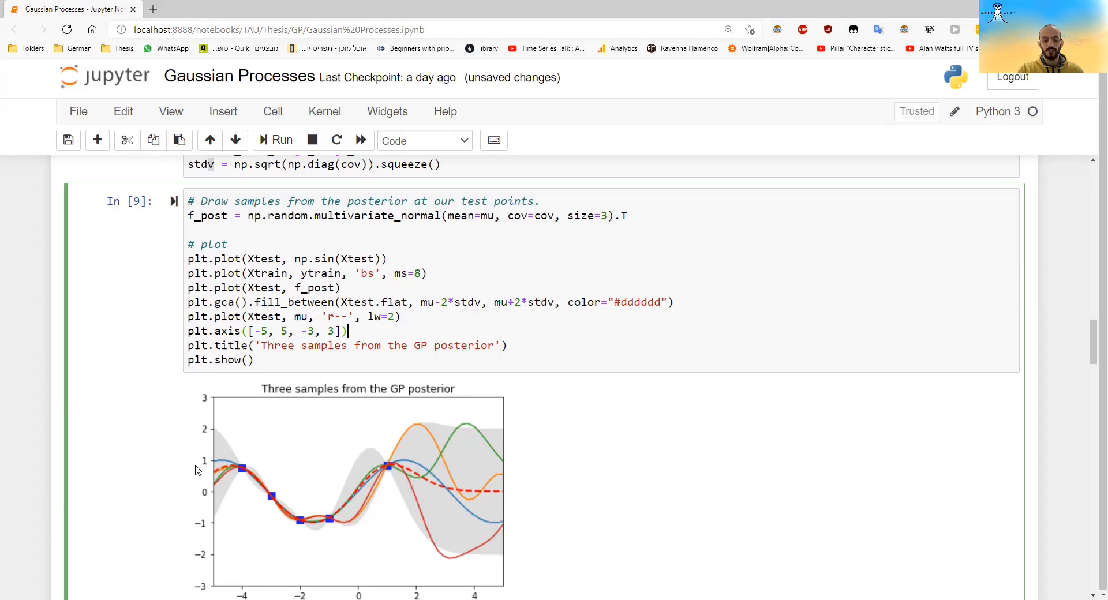
mouse_move(256, 484)
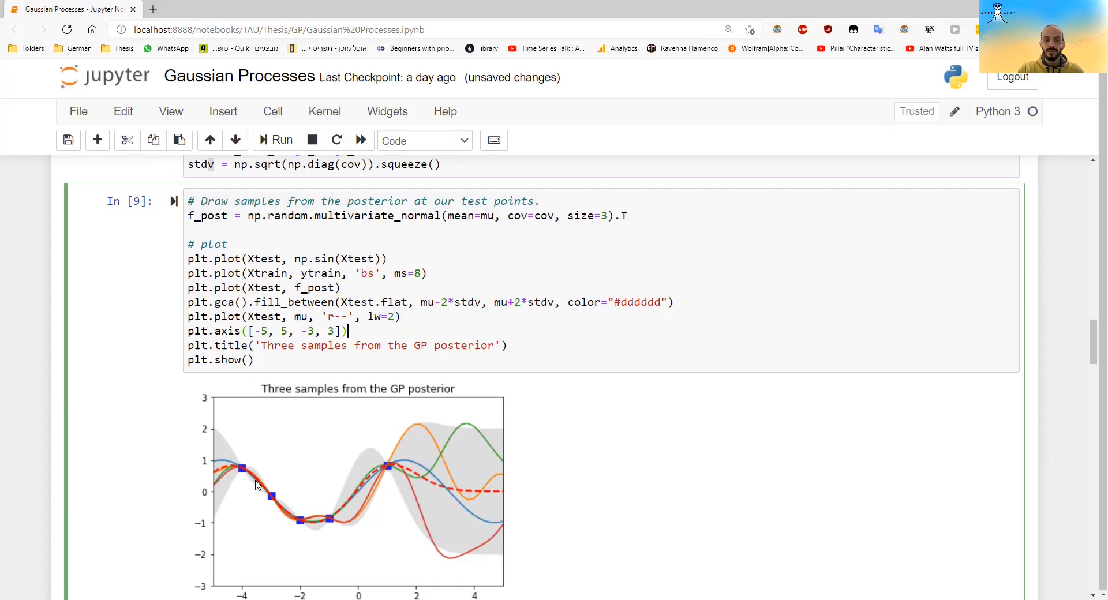
scroll(down, 3)
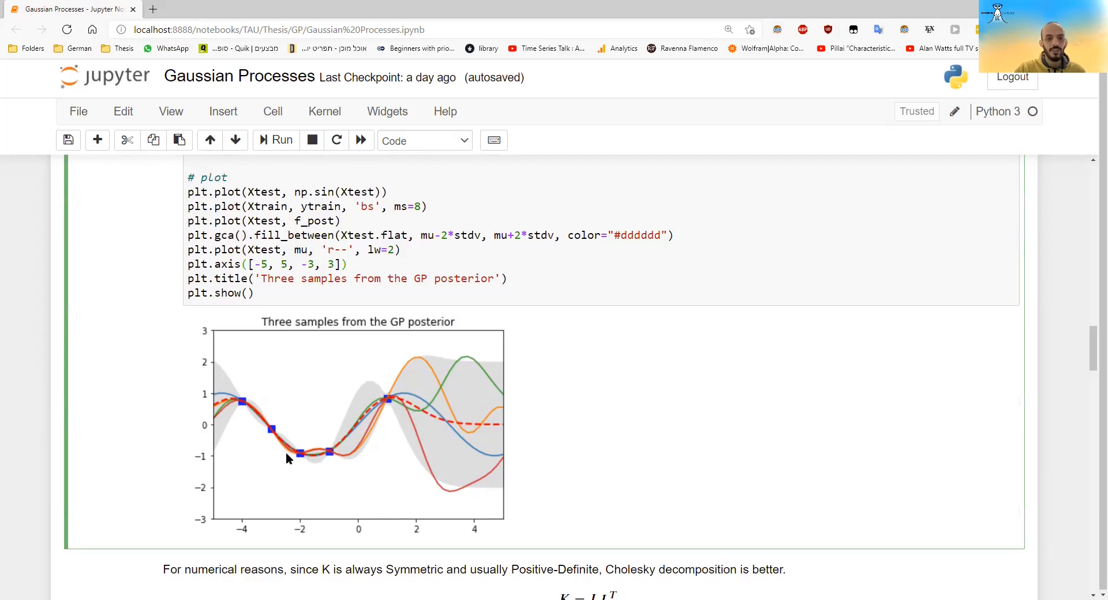
mouse_move(357, 433)
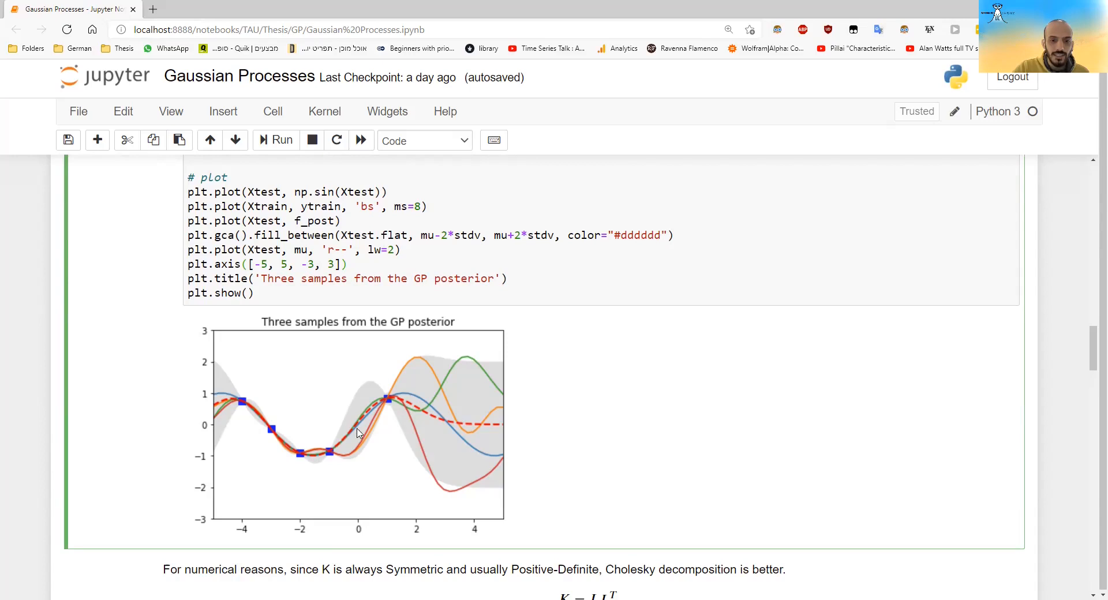
mouse_move(359, 415)
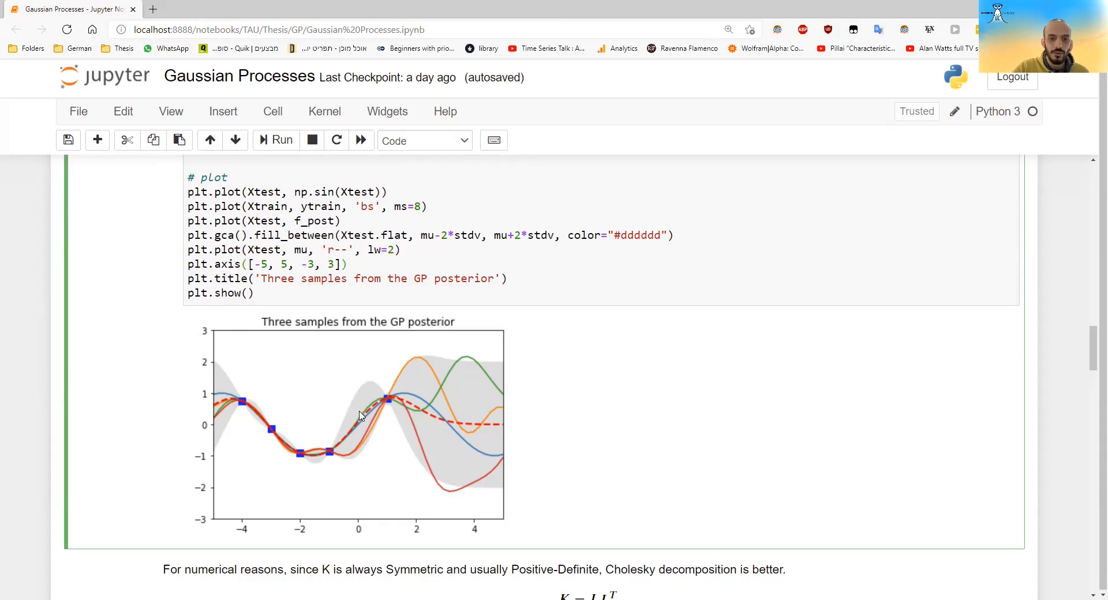
click(345, 264)
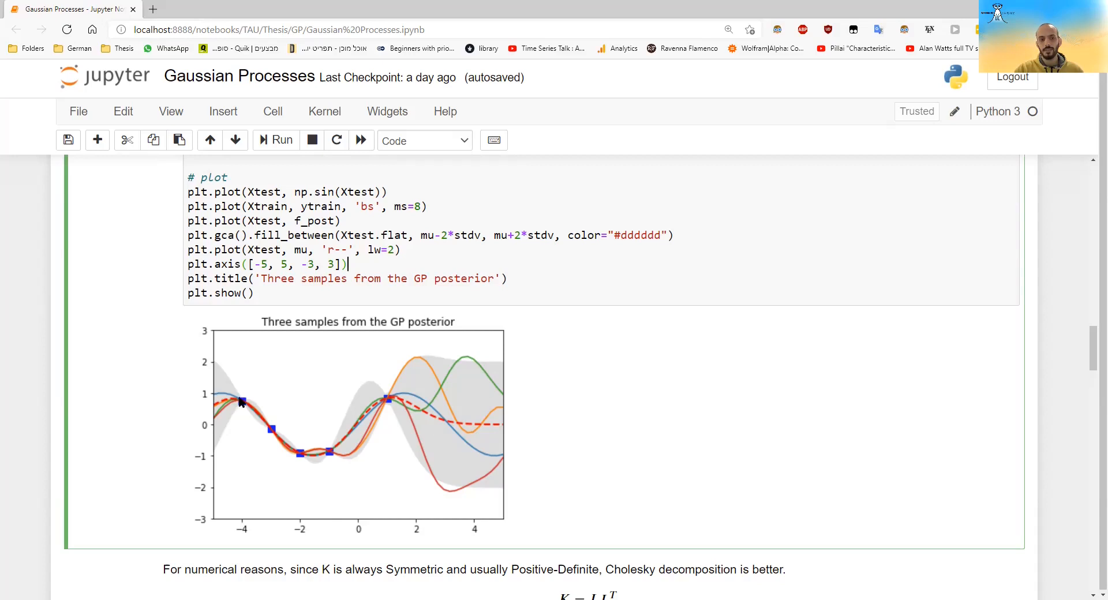
mouse_move(459, 446)
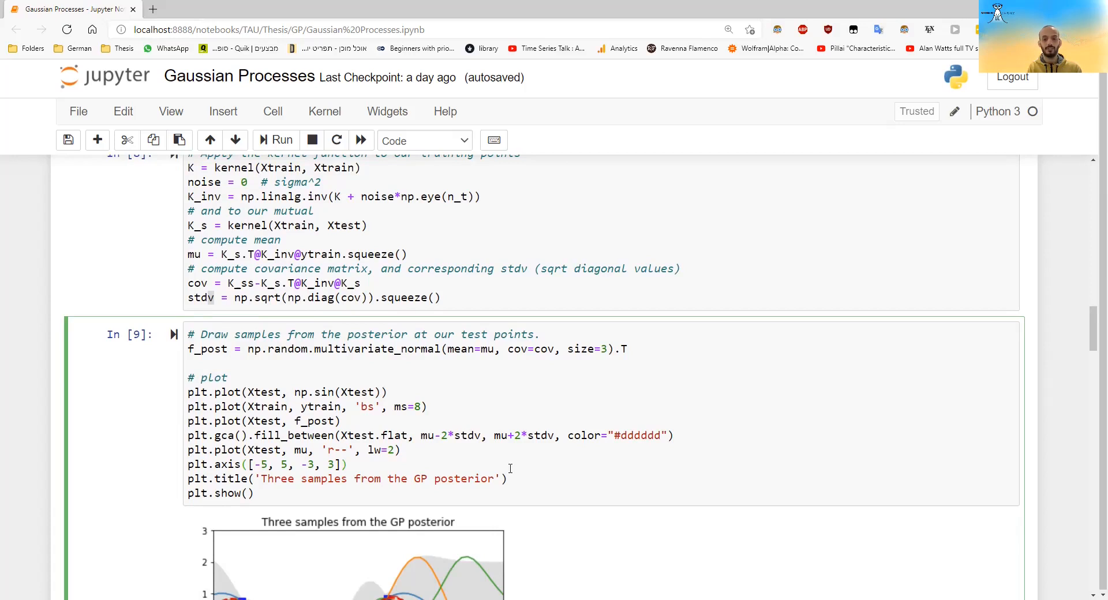
scroll(down, 3)
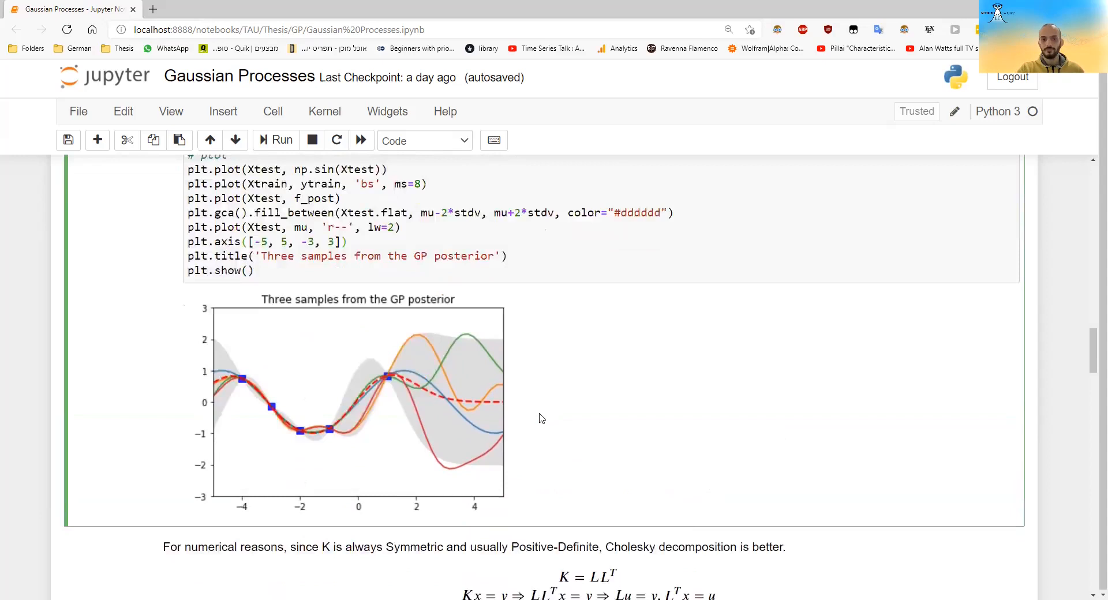
scroll(up, 3)
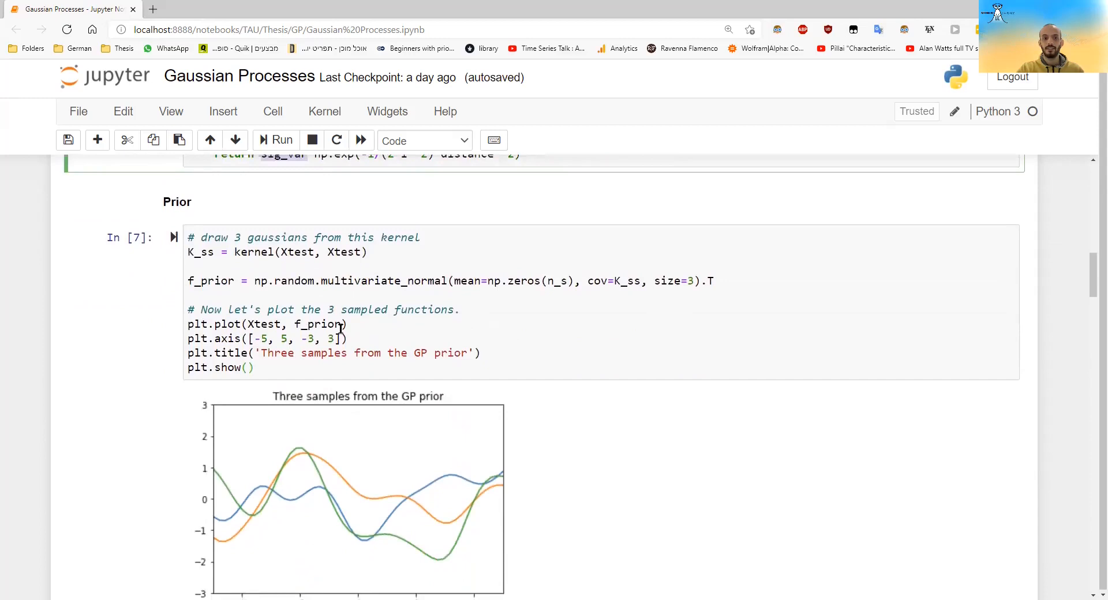
scroll(down, 3)
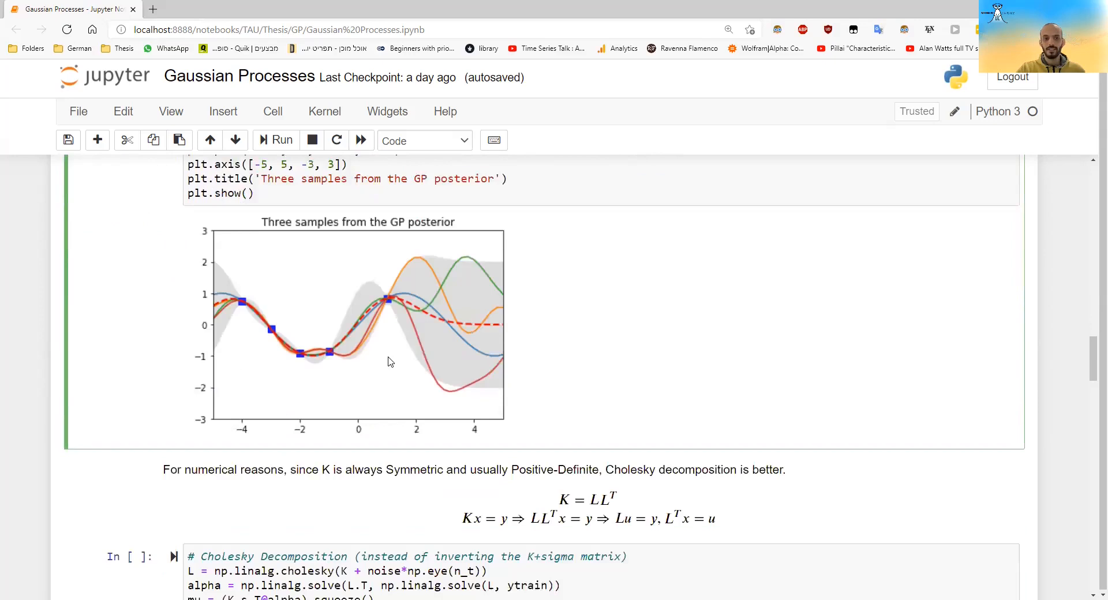
scroll(up, 3)
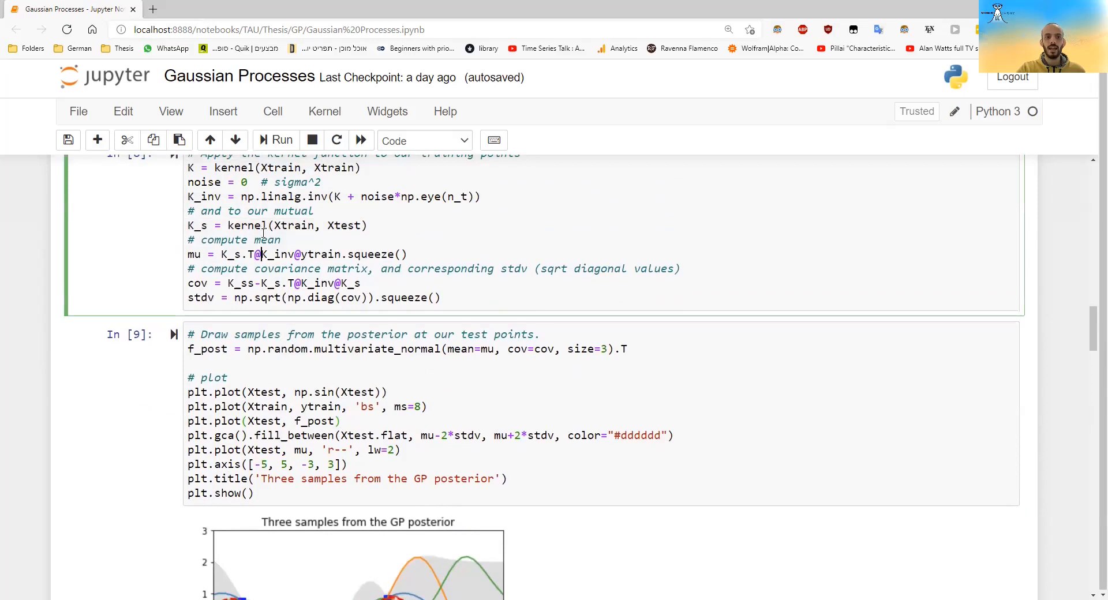
scroll(down, 3)
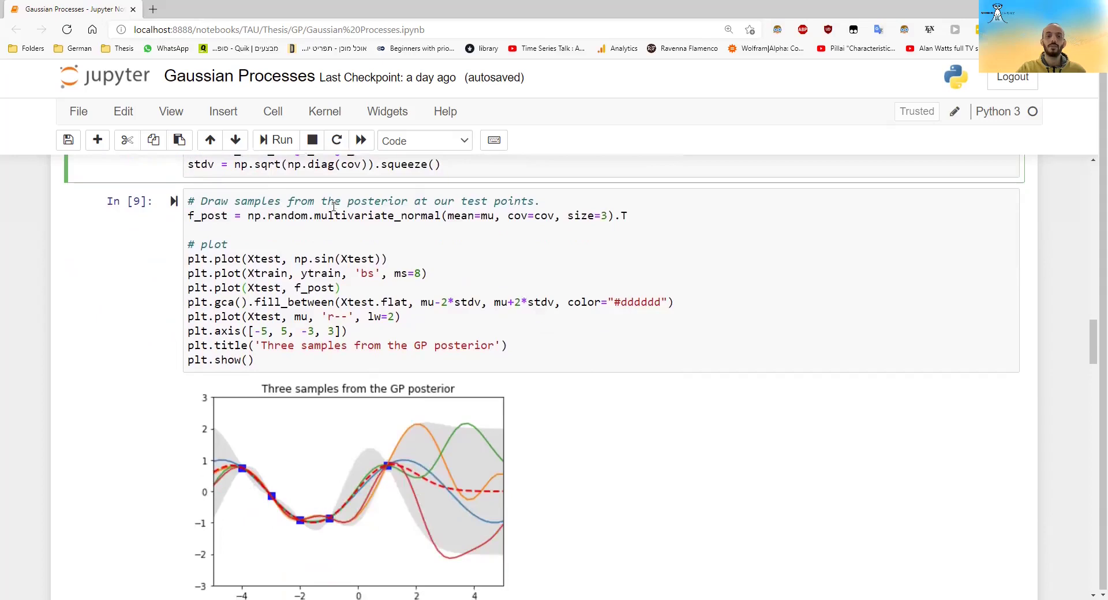
scroll(down, 3)
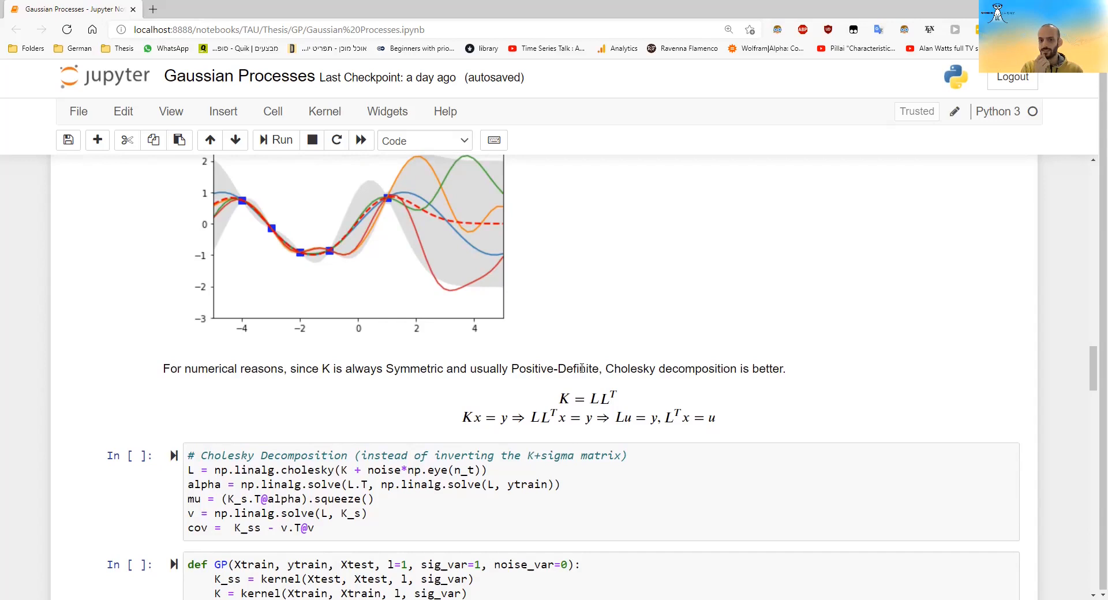
scroll(down, 3)
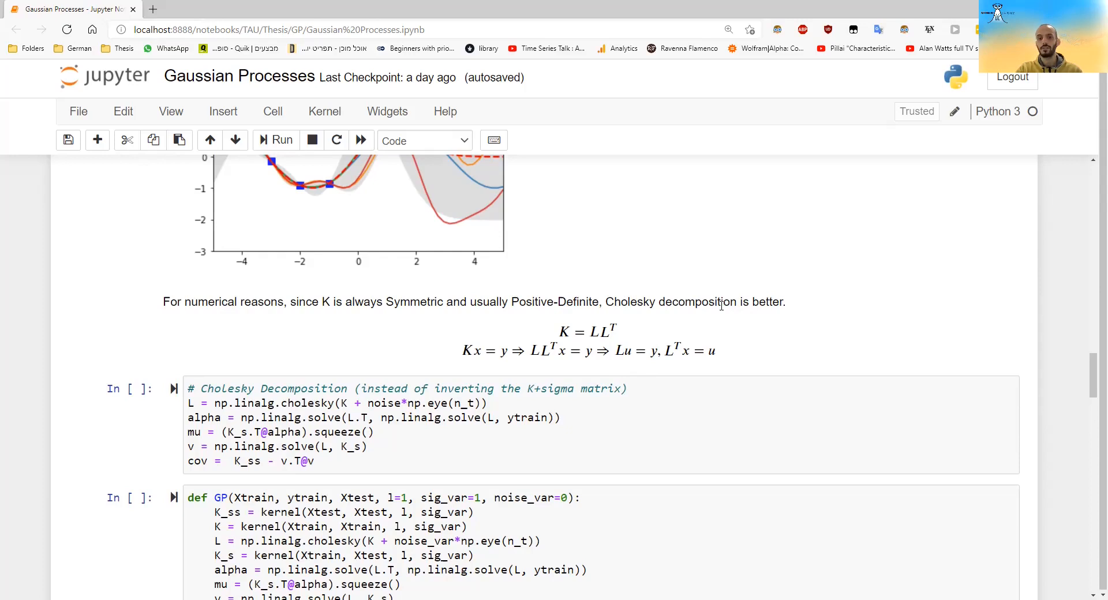
scroll(down, 3)
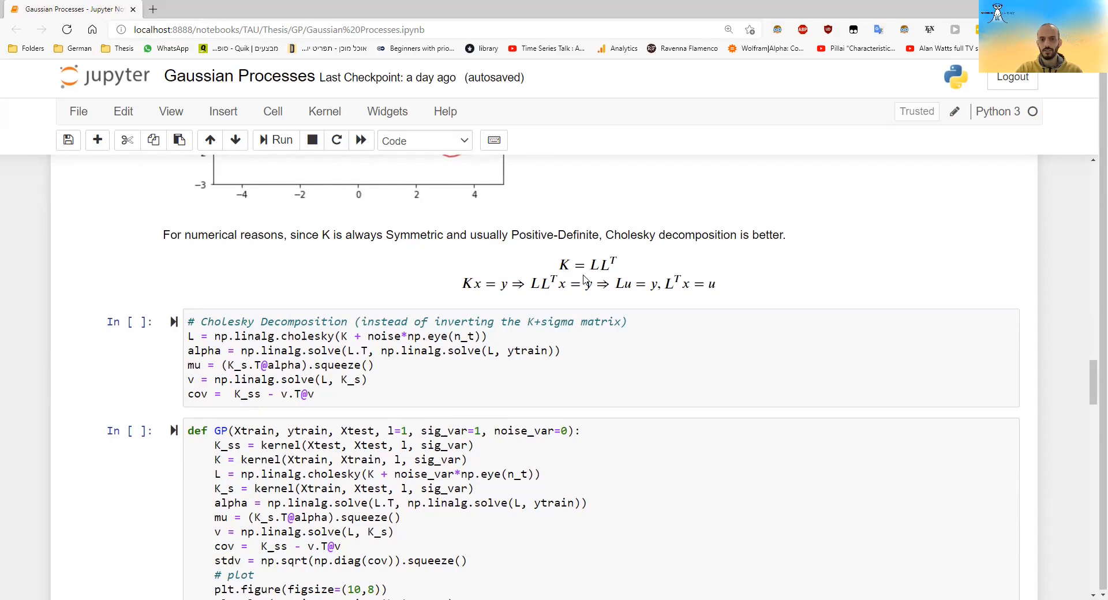
mouse_move(667, 277)
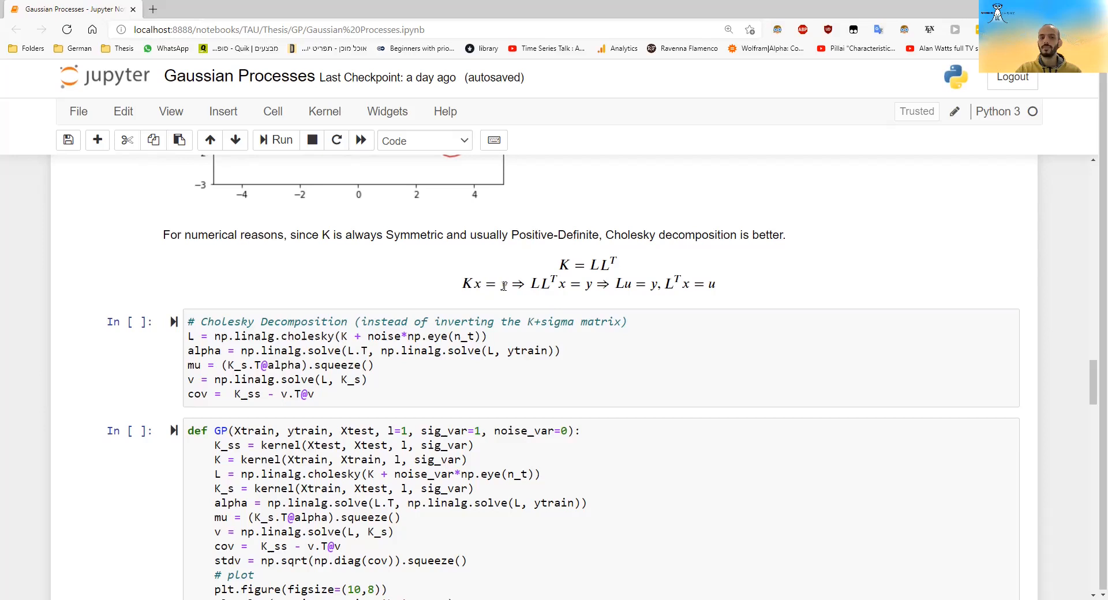
mouse_move(553, 229)
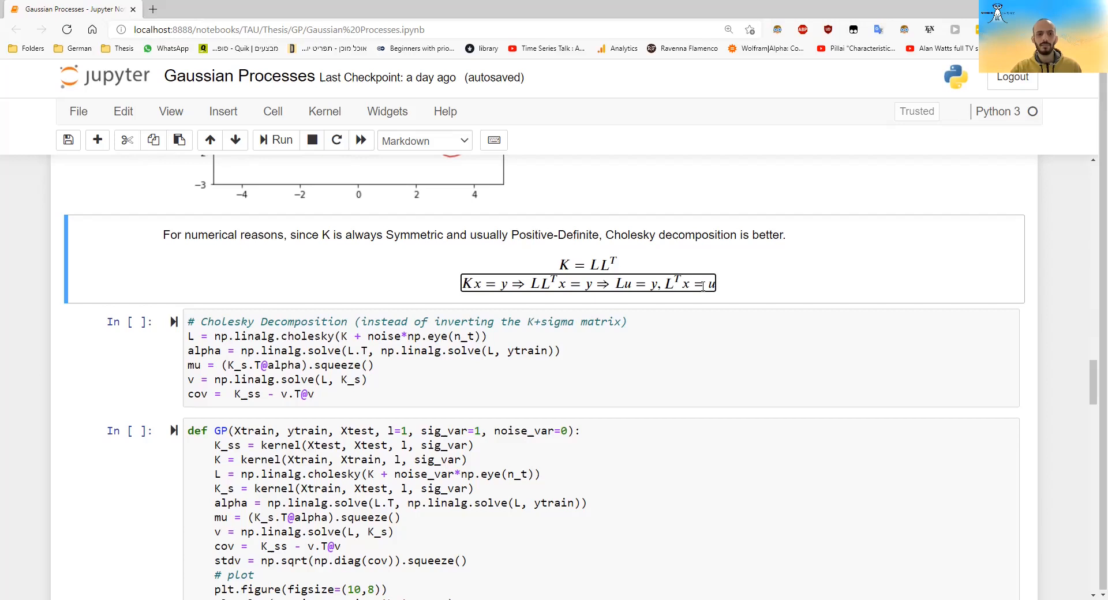
Run the Cholesky cell, GP definition and GP(Xtrain, ytrain, Xtest, 1, 1, 0) call
click(494, 359)
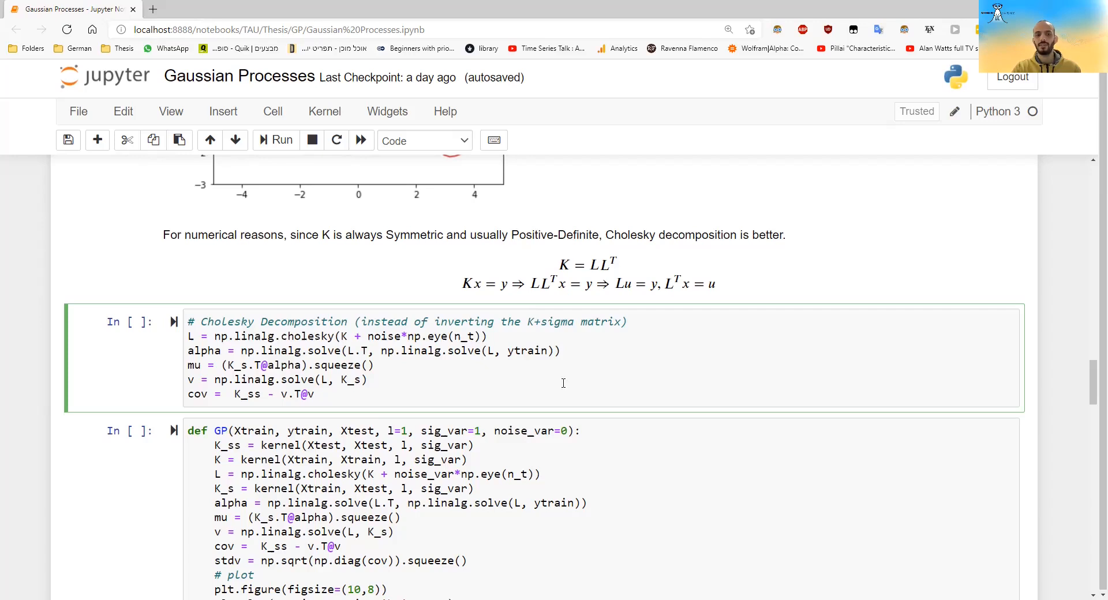
scroll(down, 3)
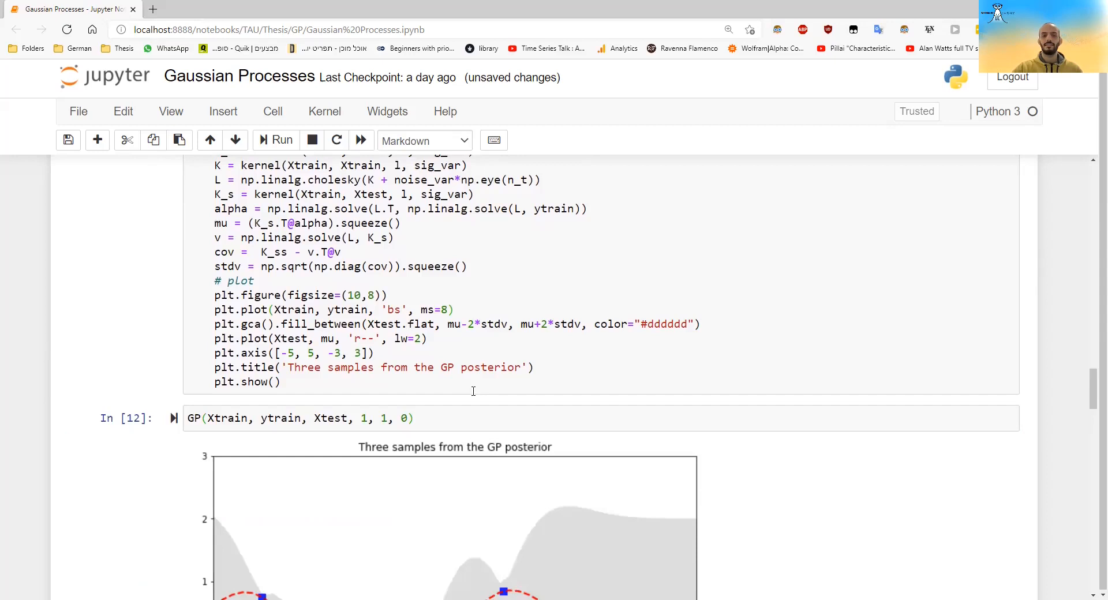
Rerun the GP call with length scale 0.1, producing a spiky mean
scroll(down, 3)
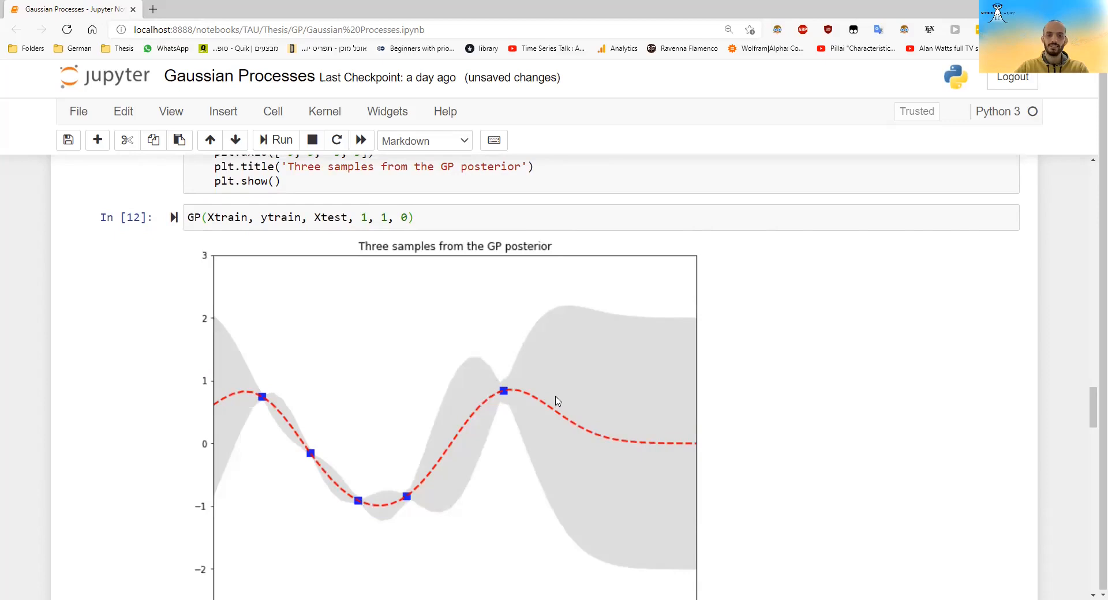
scroll(up, 3)
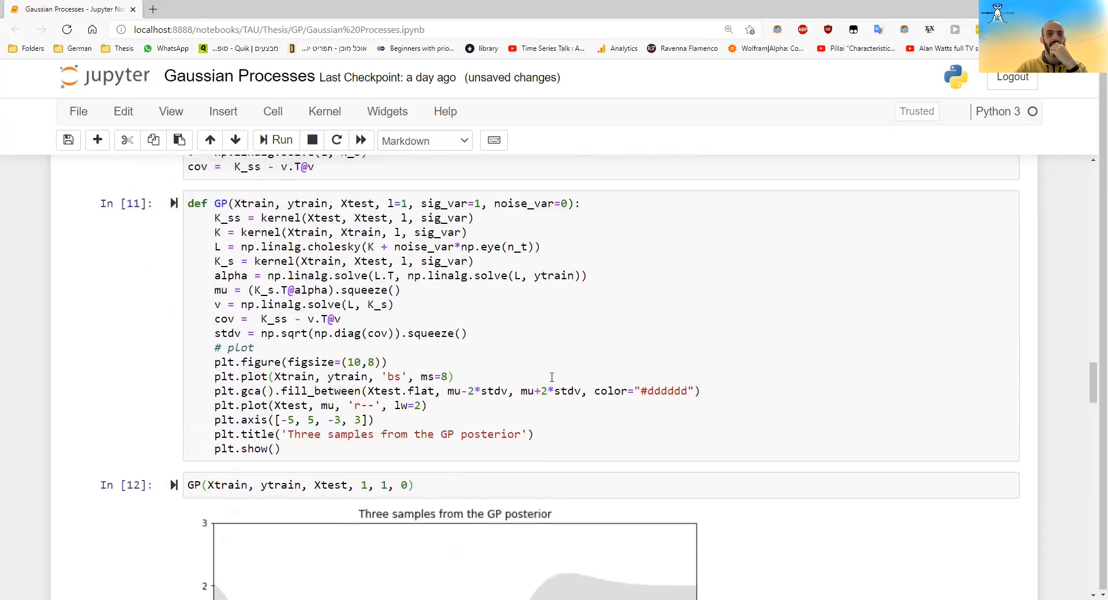
scroll(down, 3)
text(0.)
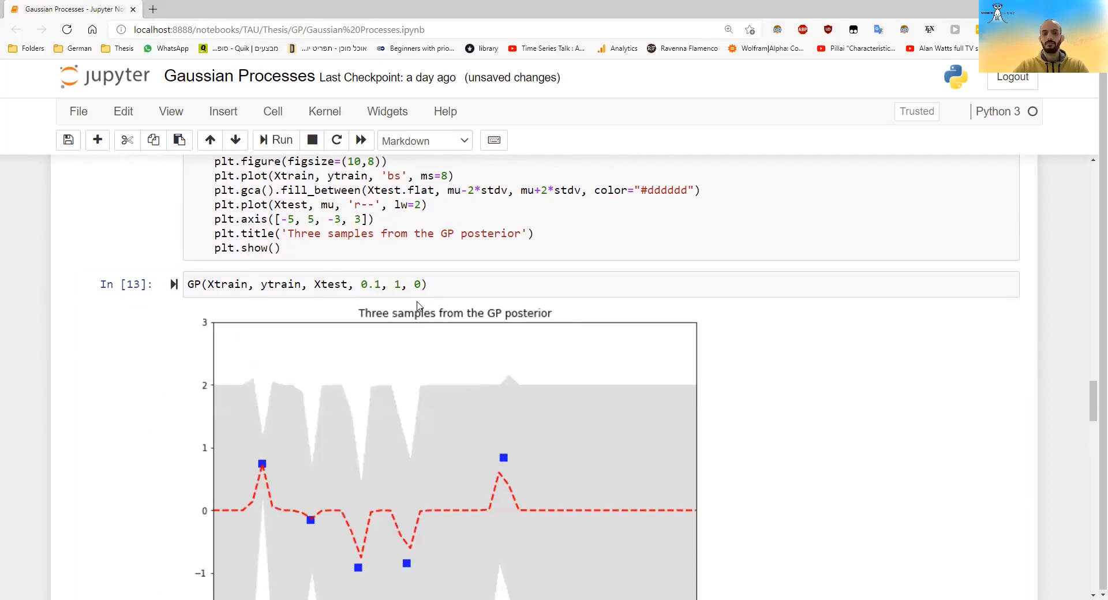
Try several GP call arguments, finally rerunning with 1, 1, 0 as In [18]
scroll(down, 3)
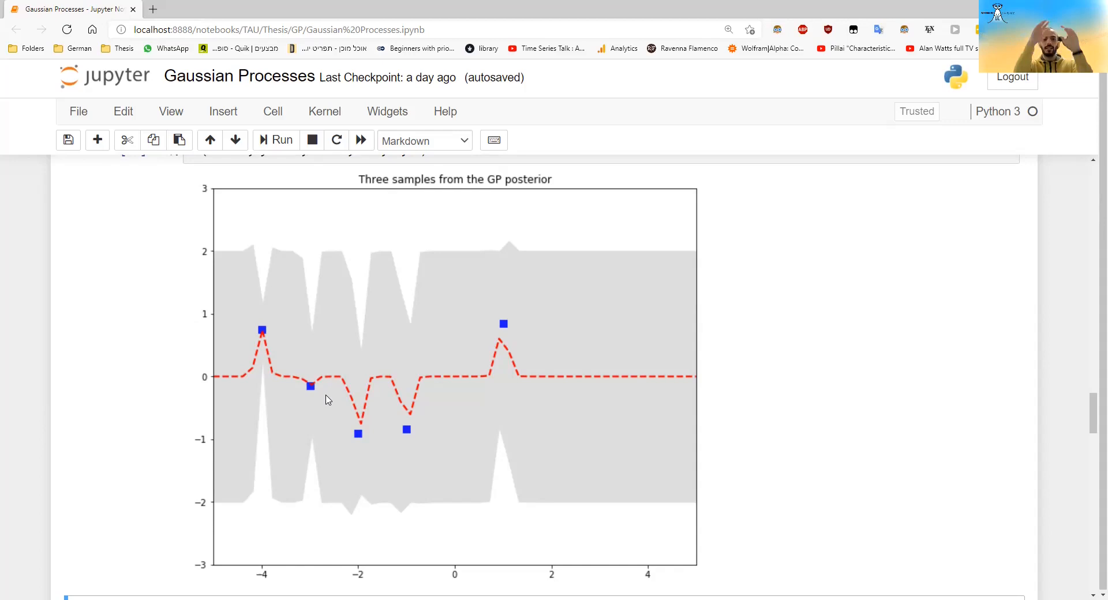
scroll(up, 3)
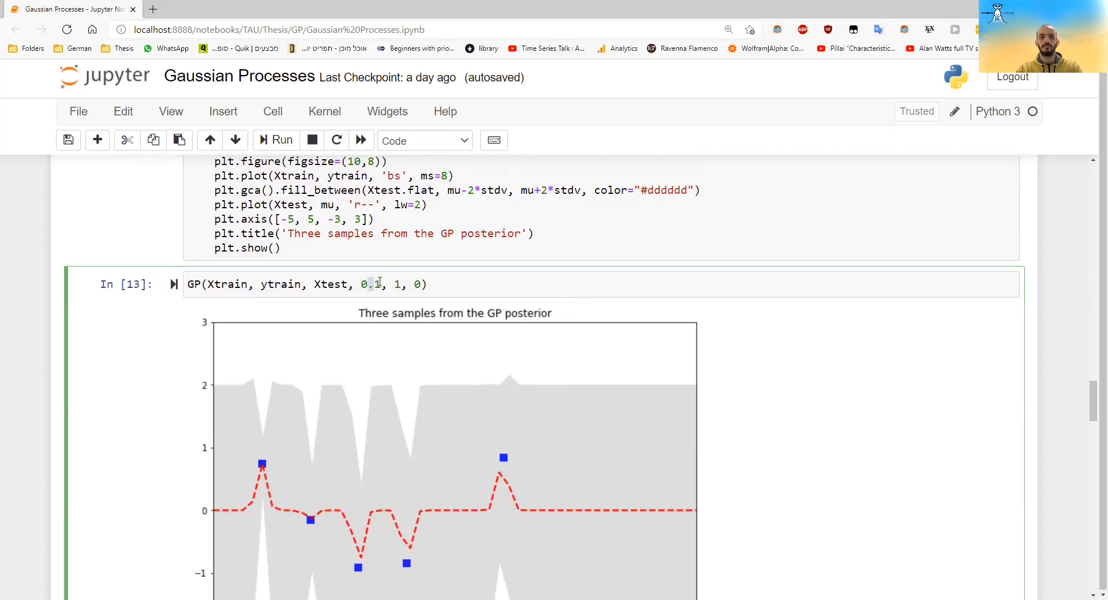
click(281, 139)
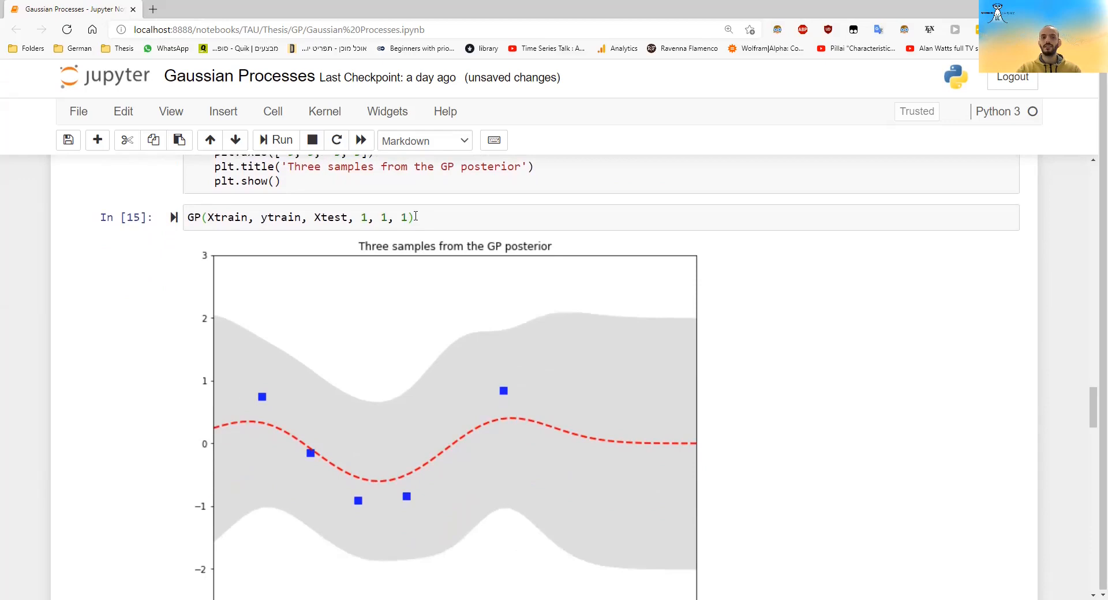
click(281, 139)
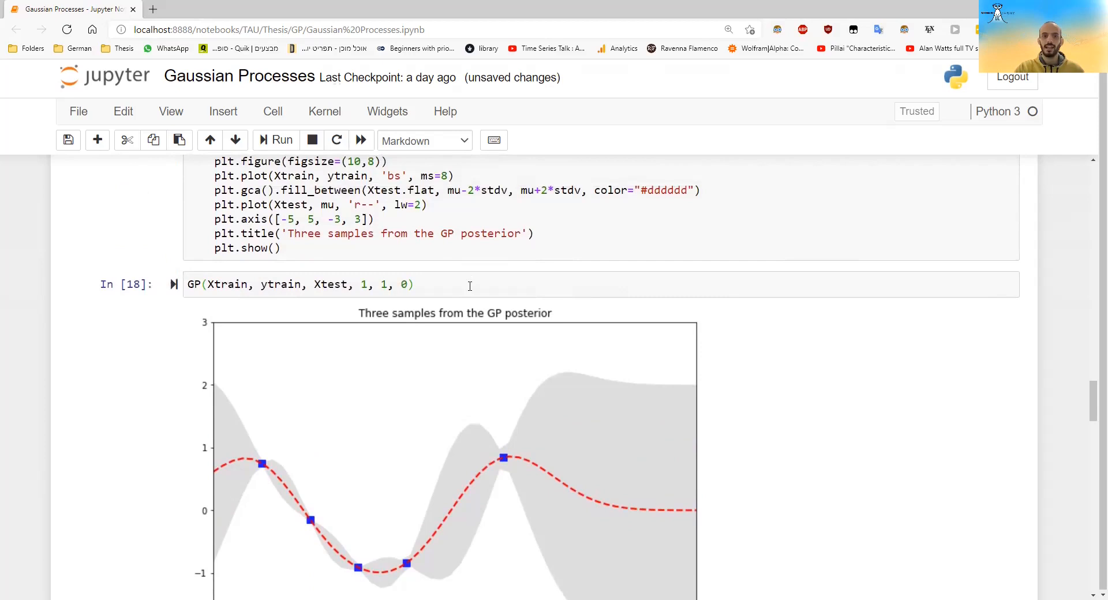
scroll(down, 3)
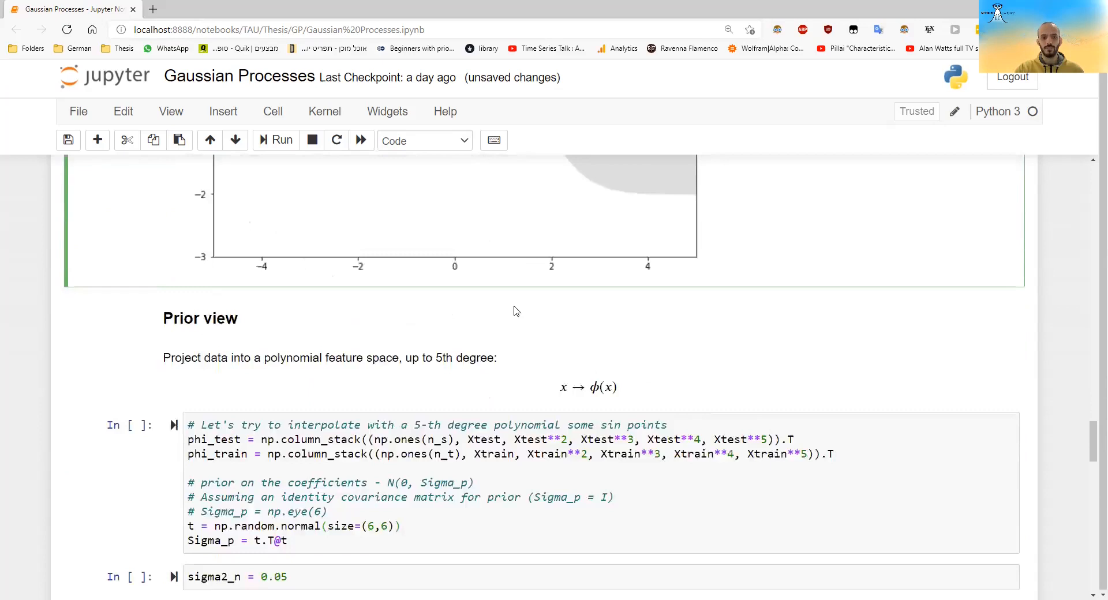
Run the Prior view phi/Sigma_p, sigma2_n and K kernel matrix cells
scroll(down, 3)
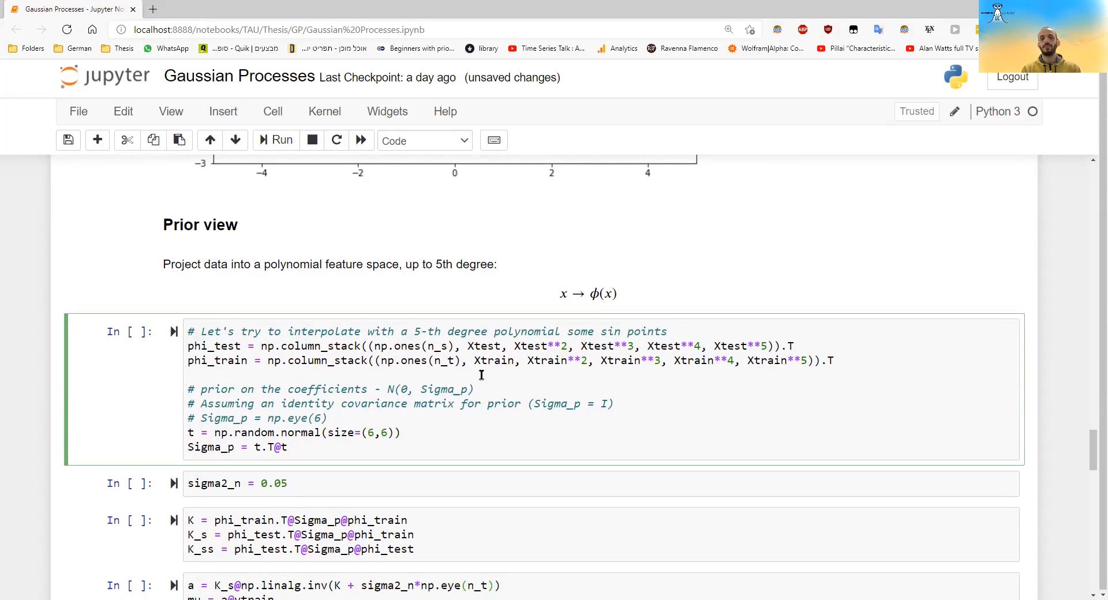
click(191, 374)
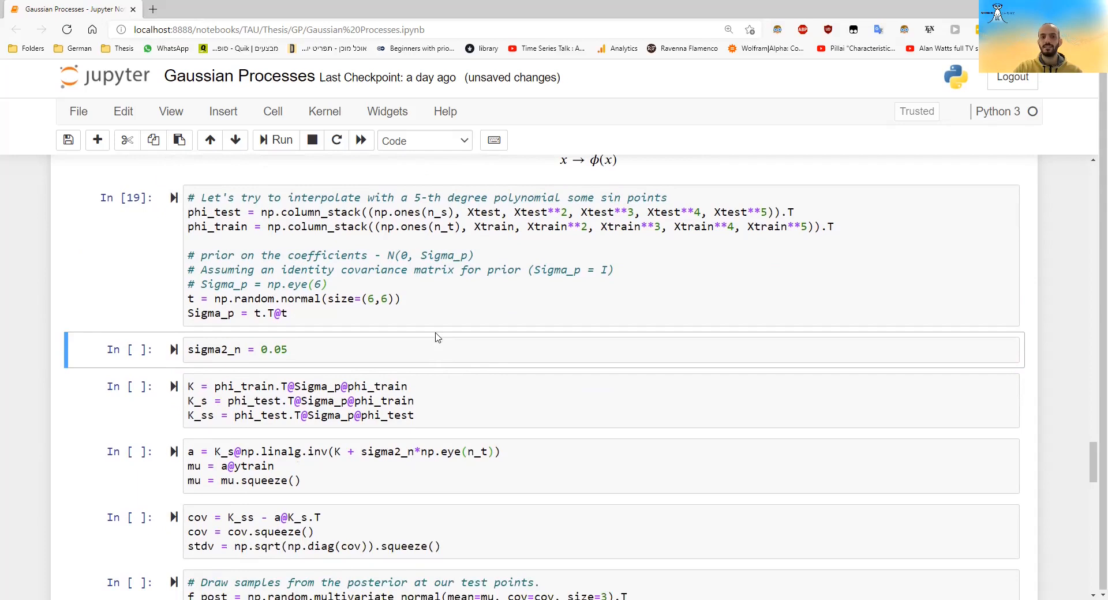
click(289, 313)
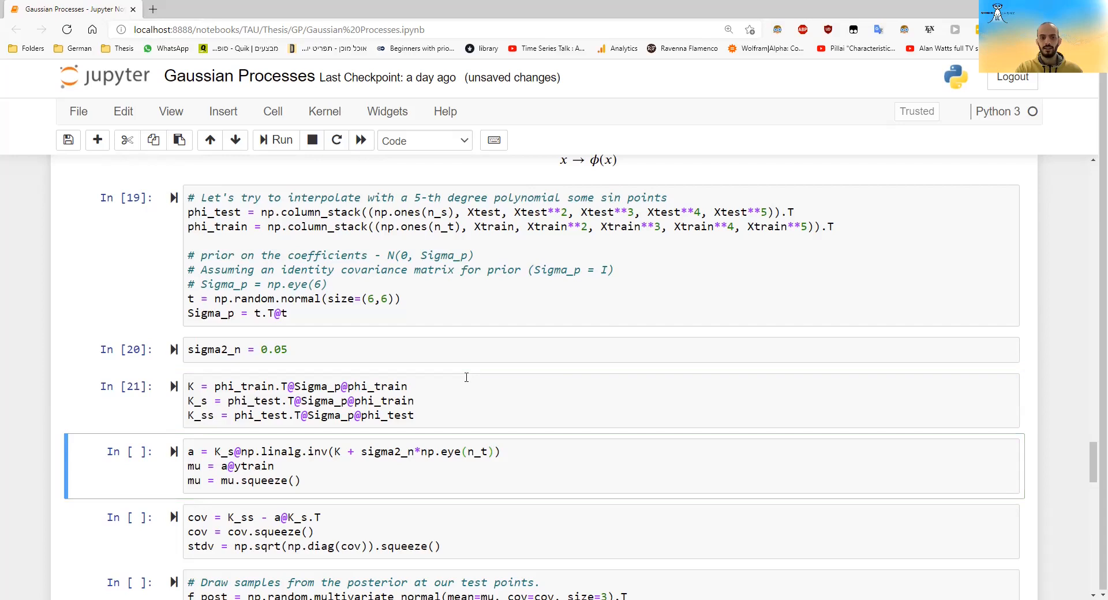
scroll(down, 3)
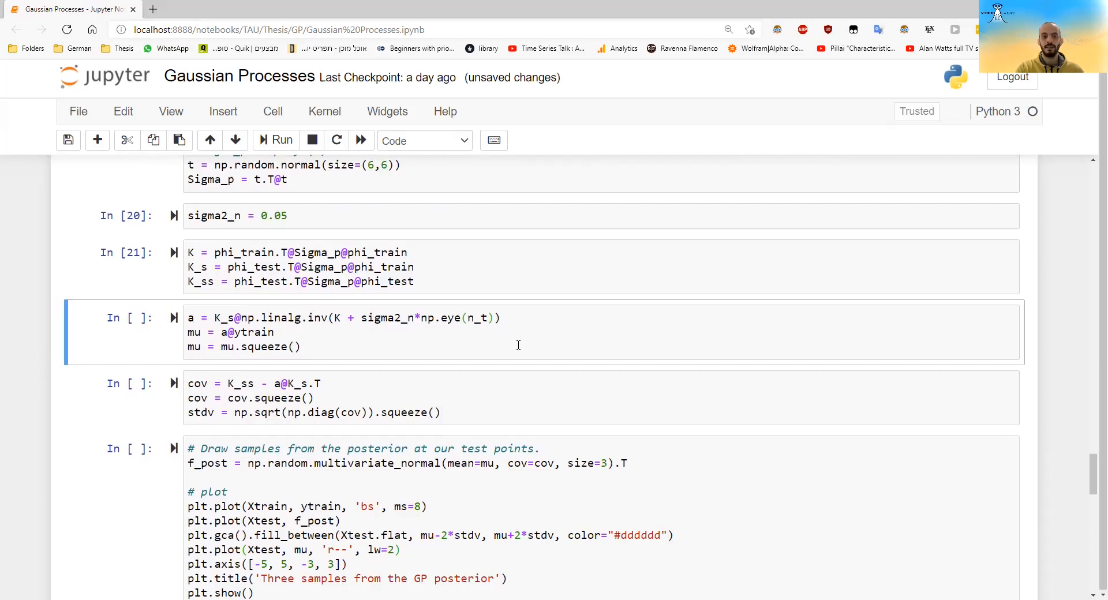
scroll(up, 3)
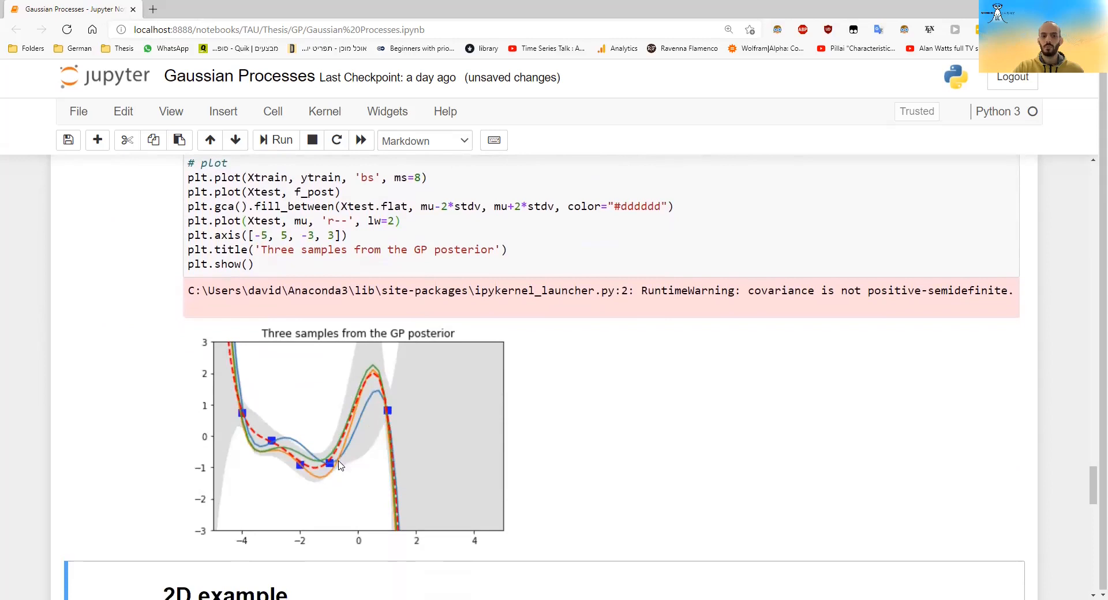
mouse_move(392, 469)
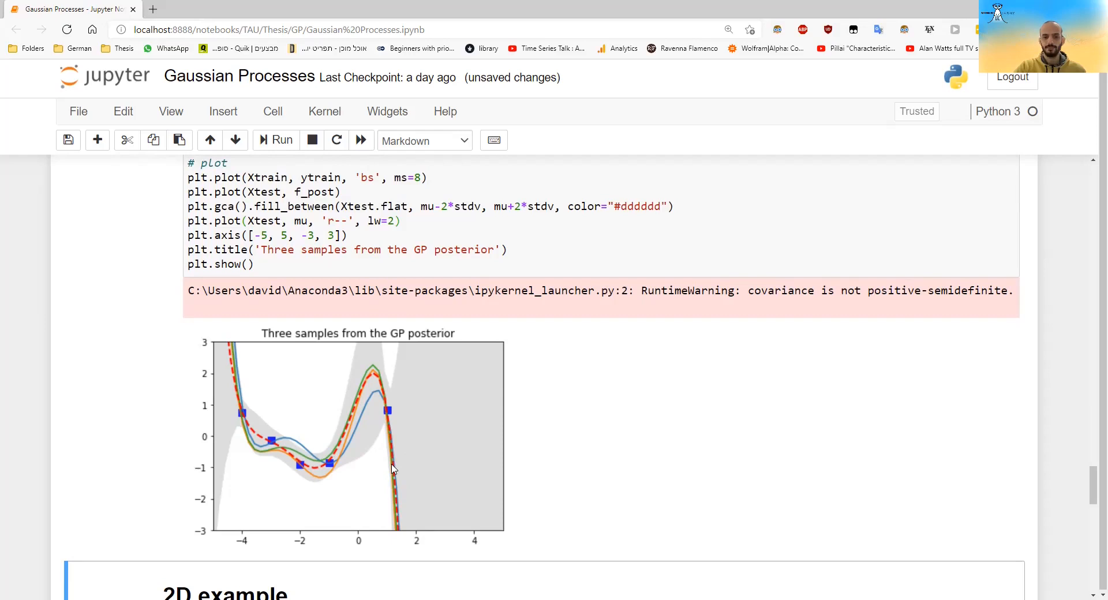
Run the a/mu, cov/stdv and sampling plot cells, rerunning the plot several times
scroll(up, 3)
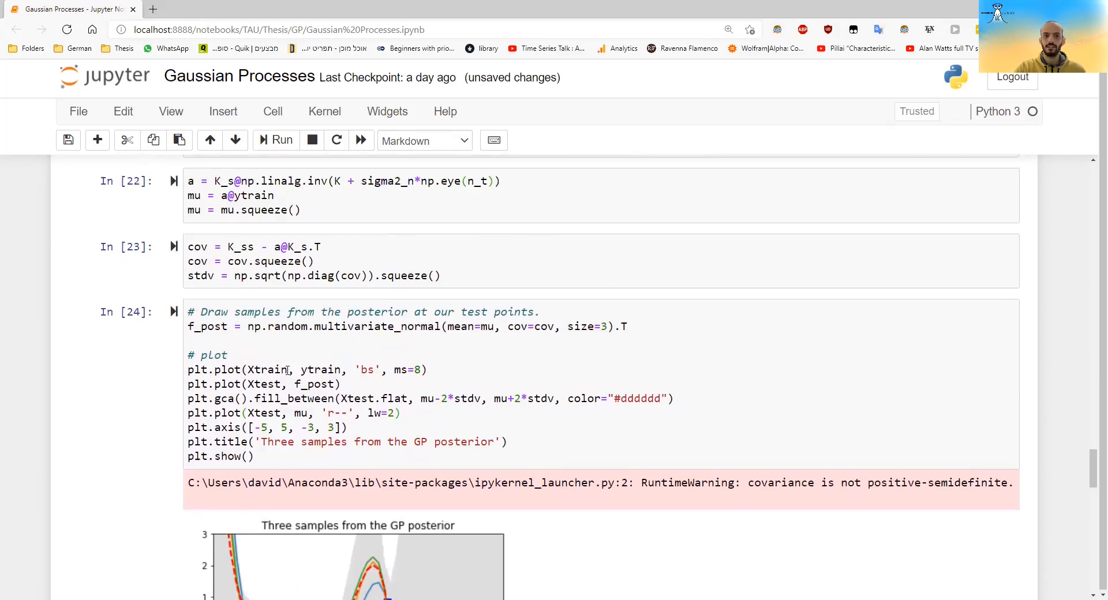
scroll(up, 3)
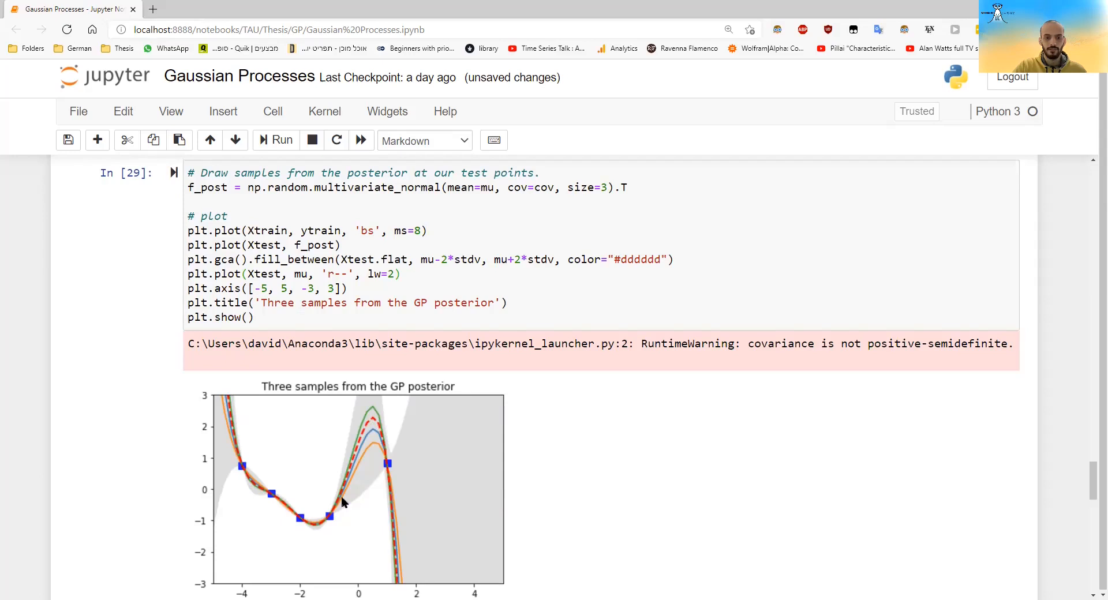
scroll(down, 3)
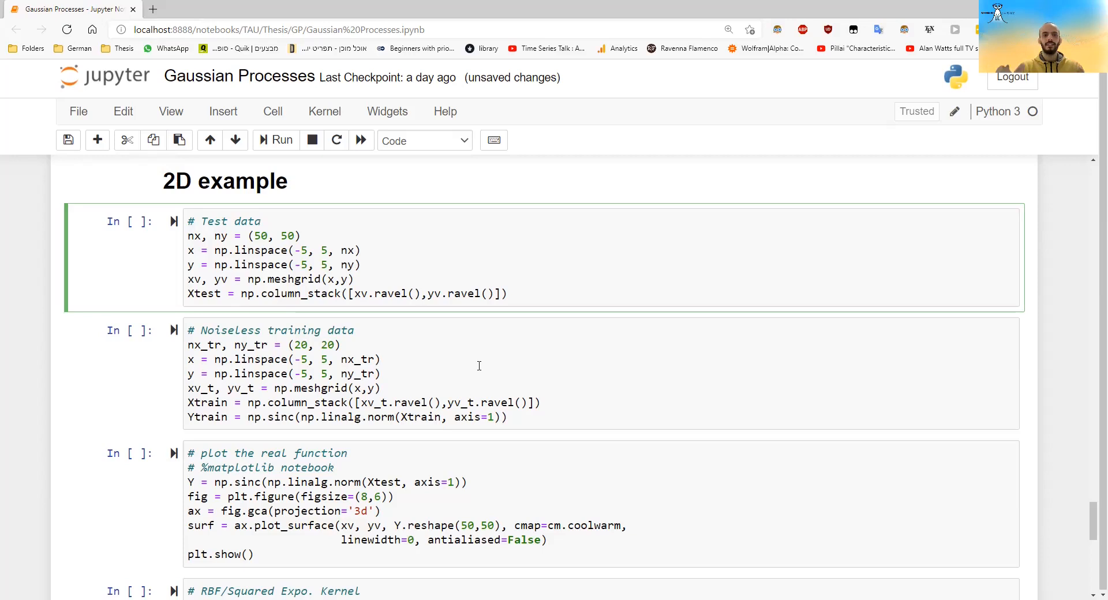
Run the 2D test data, training data and sinc plotting cells to show the 3D surface
click(261, 221)
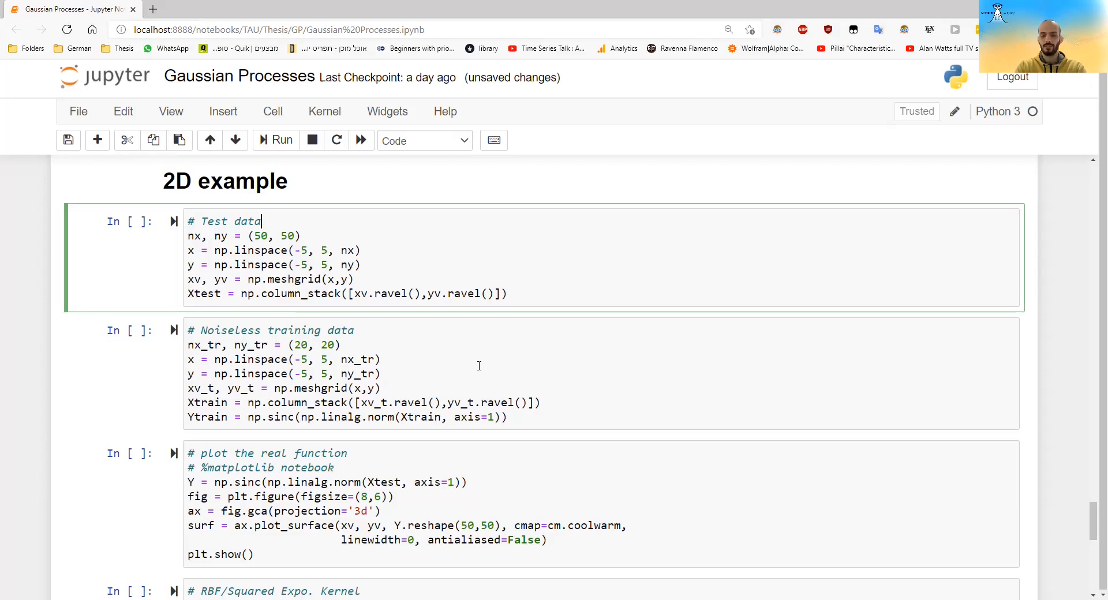
click(281, 140)
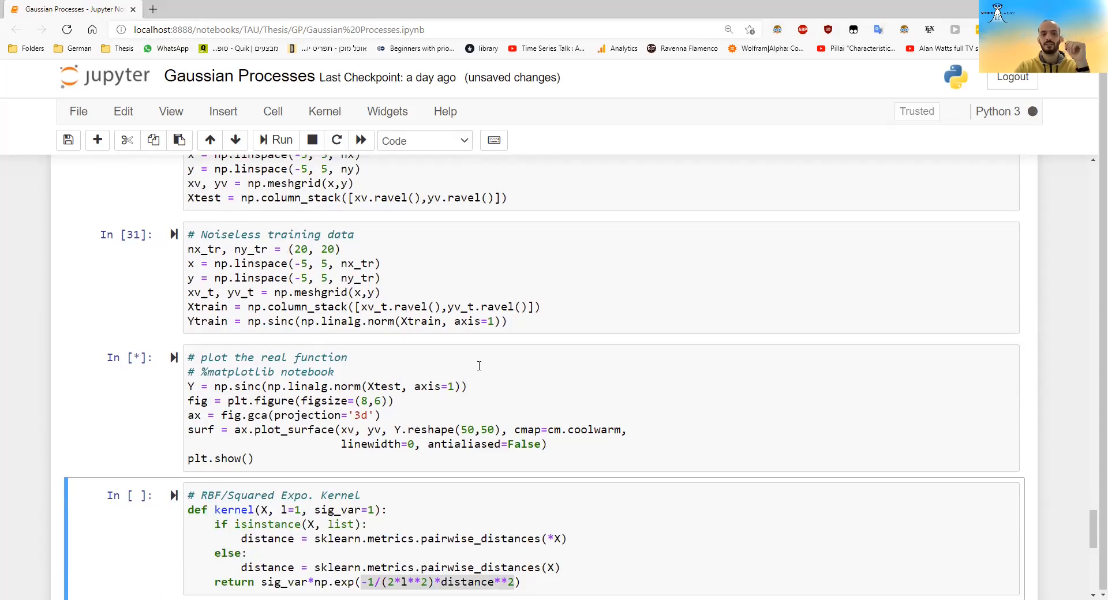
click(276, 139)
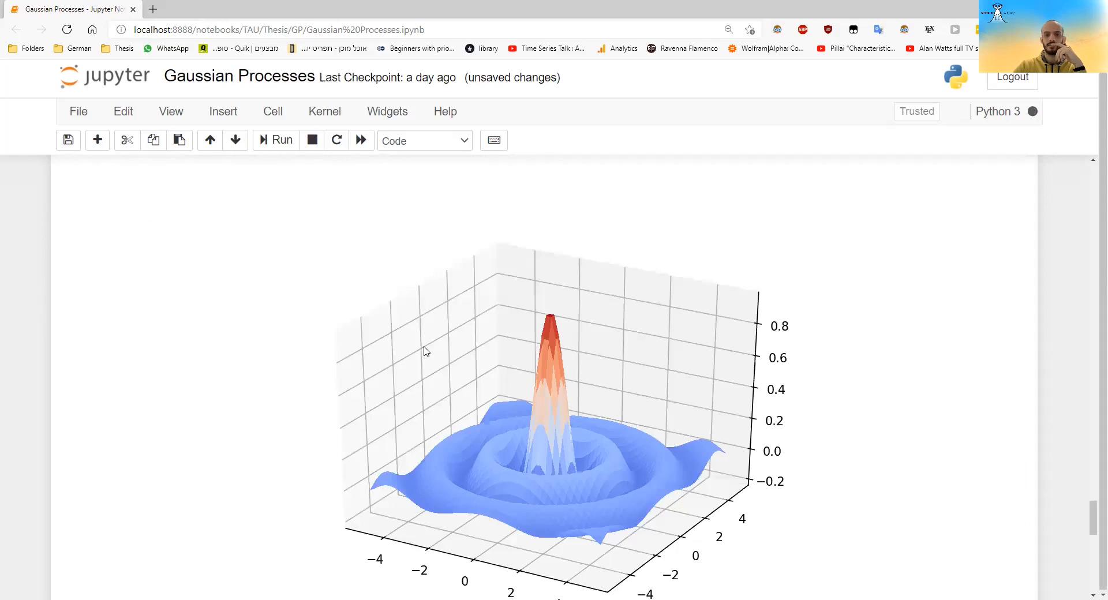
scroll(down, 3)
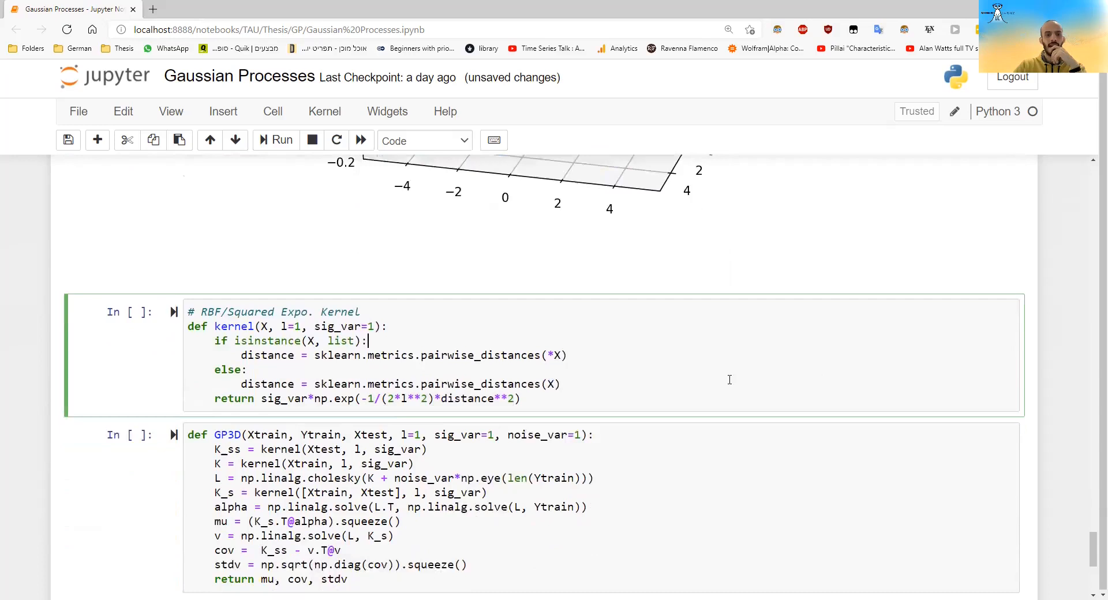
Run the RBF kernel, GP3D definition, prediction and surface plot cells for the predicted sinc
click(281, 141)
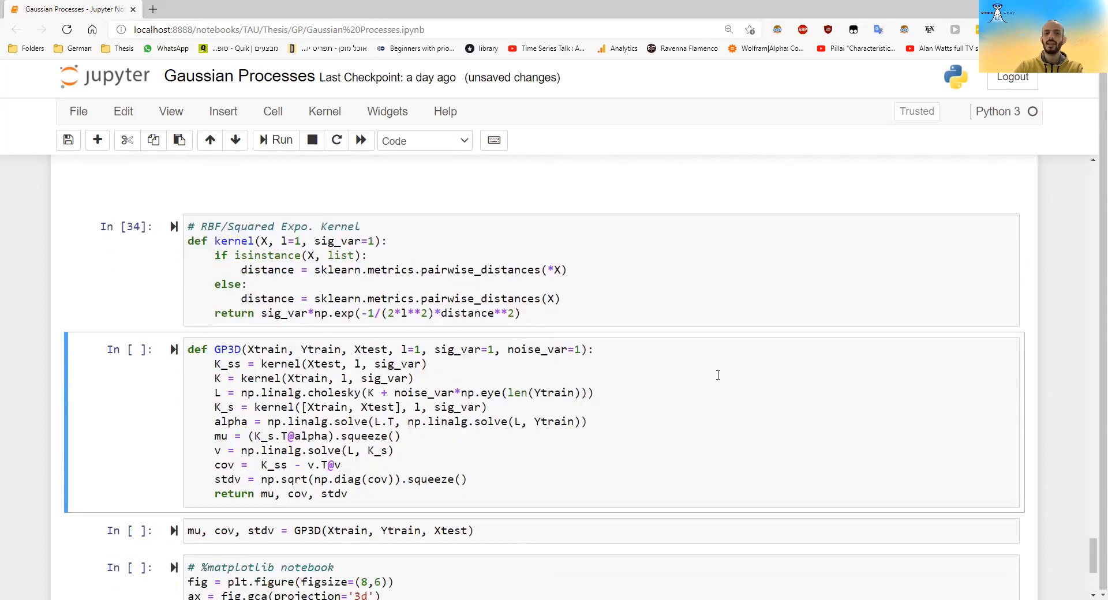
scroll(down, 3)
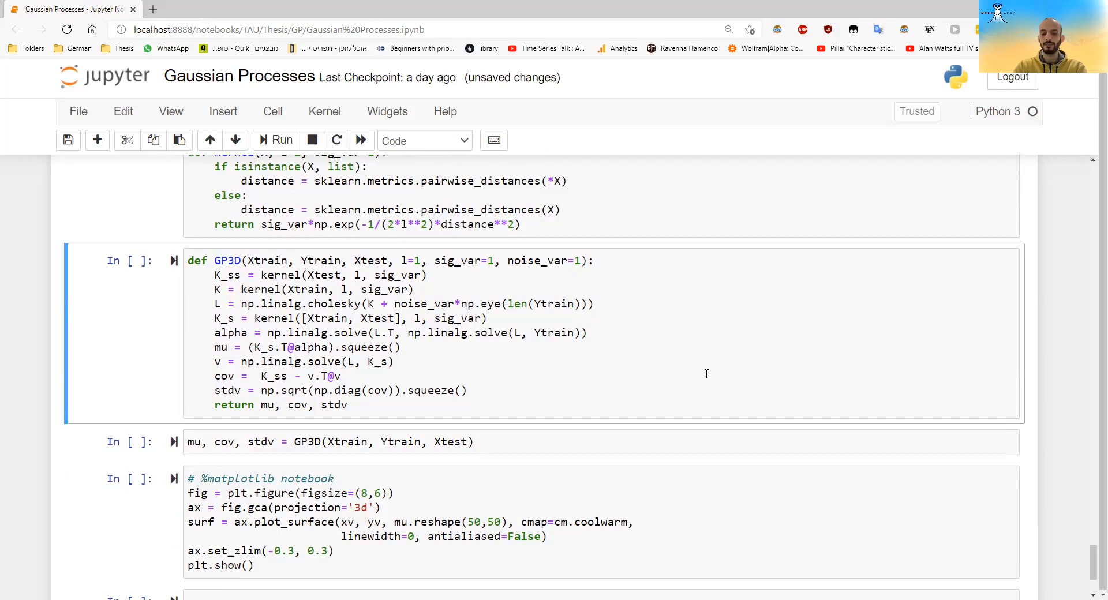
click(275, 140)
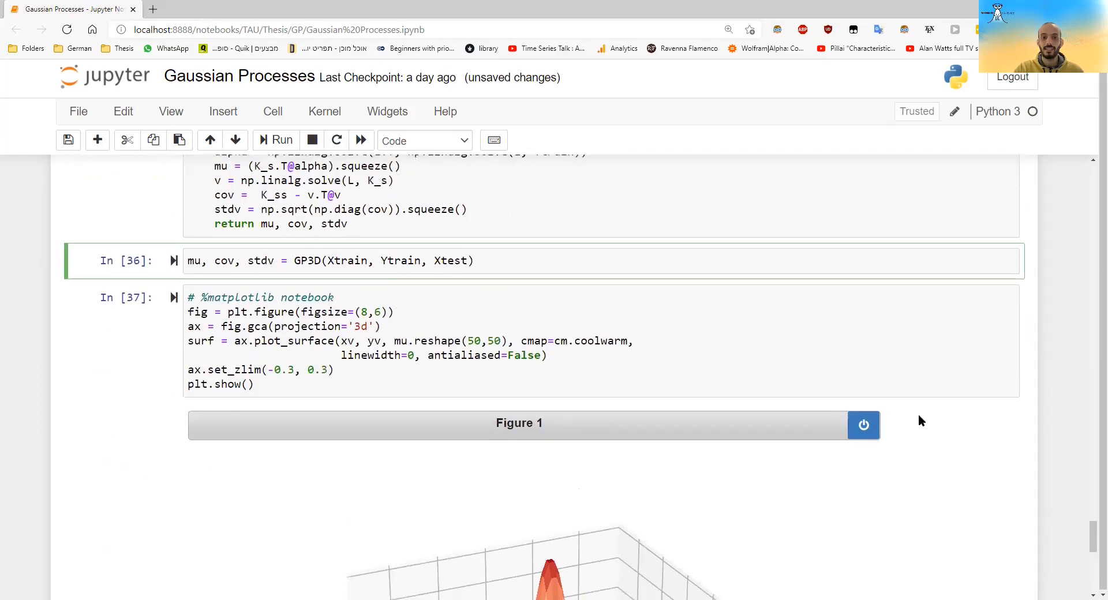
scroll(down, 3)
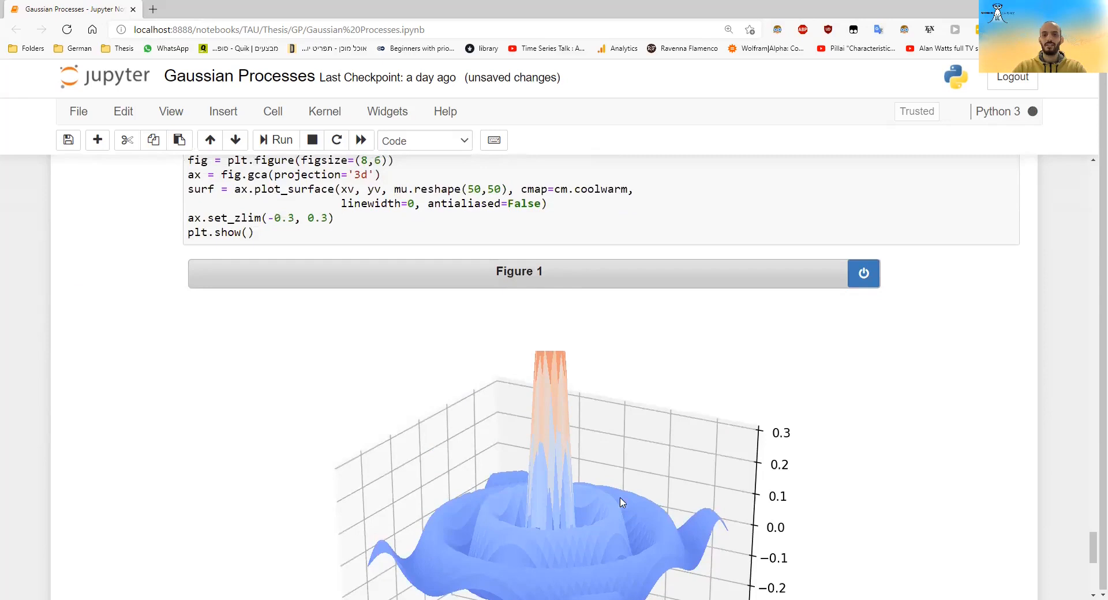